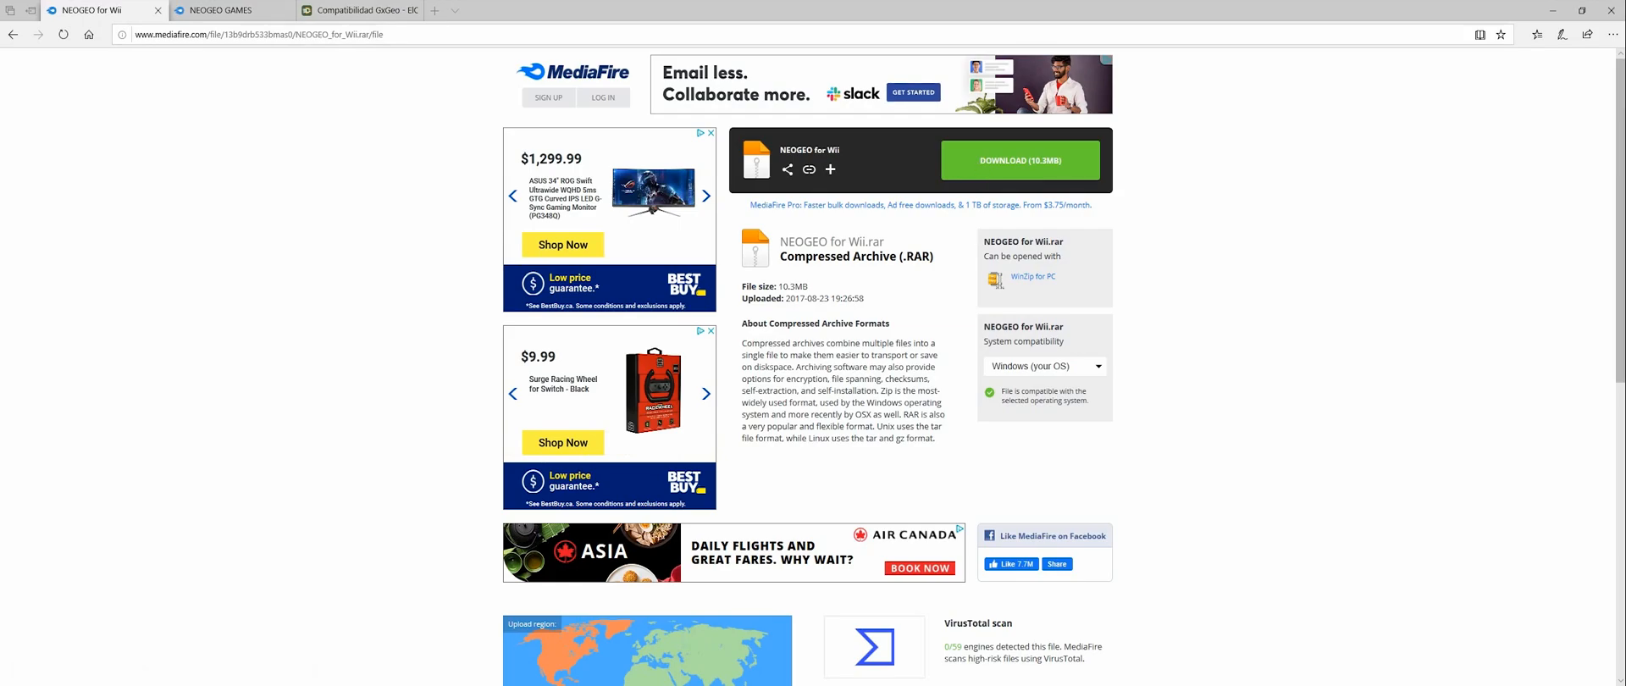
Download the 10.3 MB NEOGEO for Wii.rar archive from its MediaFire page
click(1019, 160)
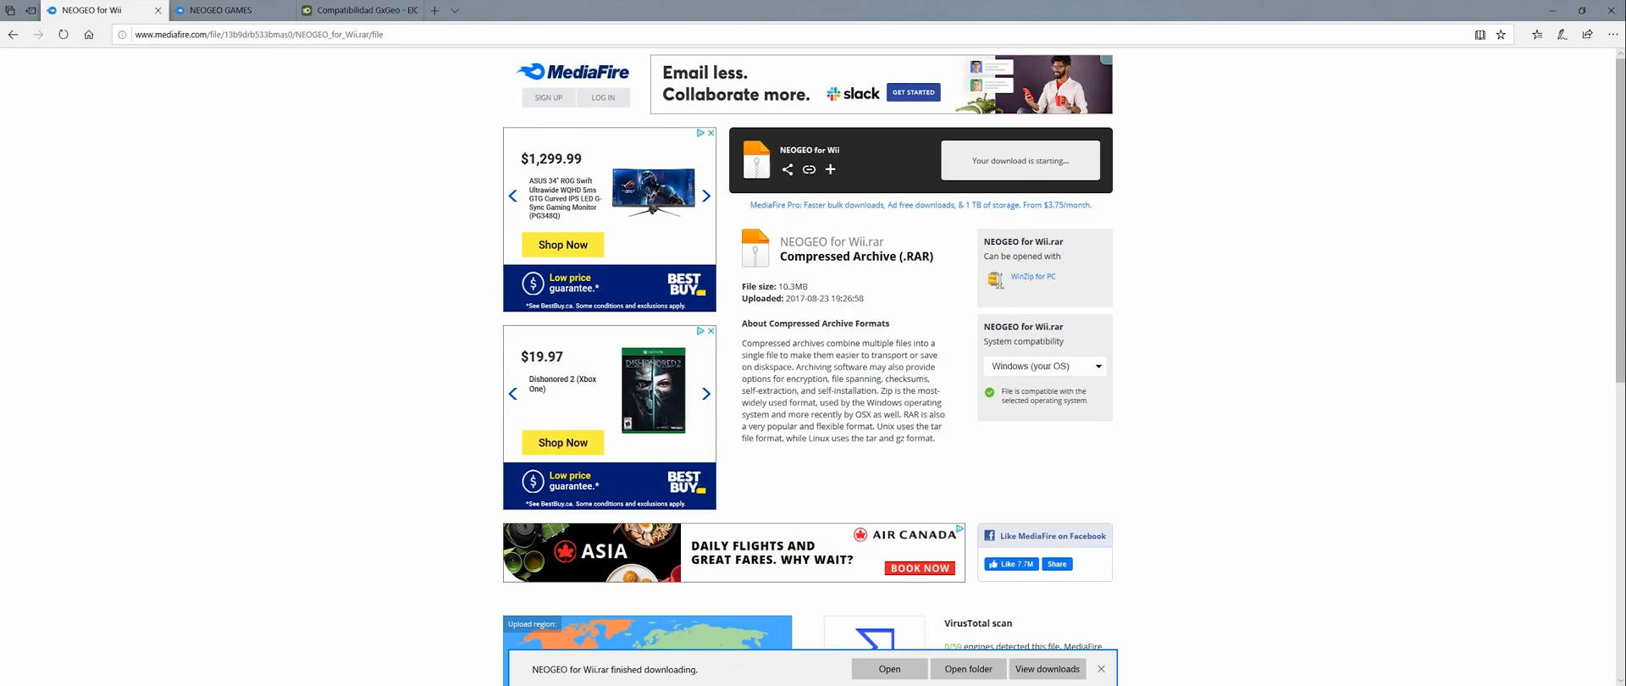
click(968, 668)
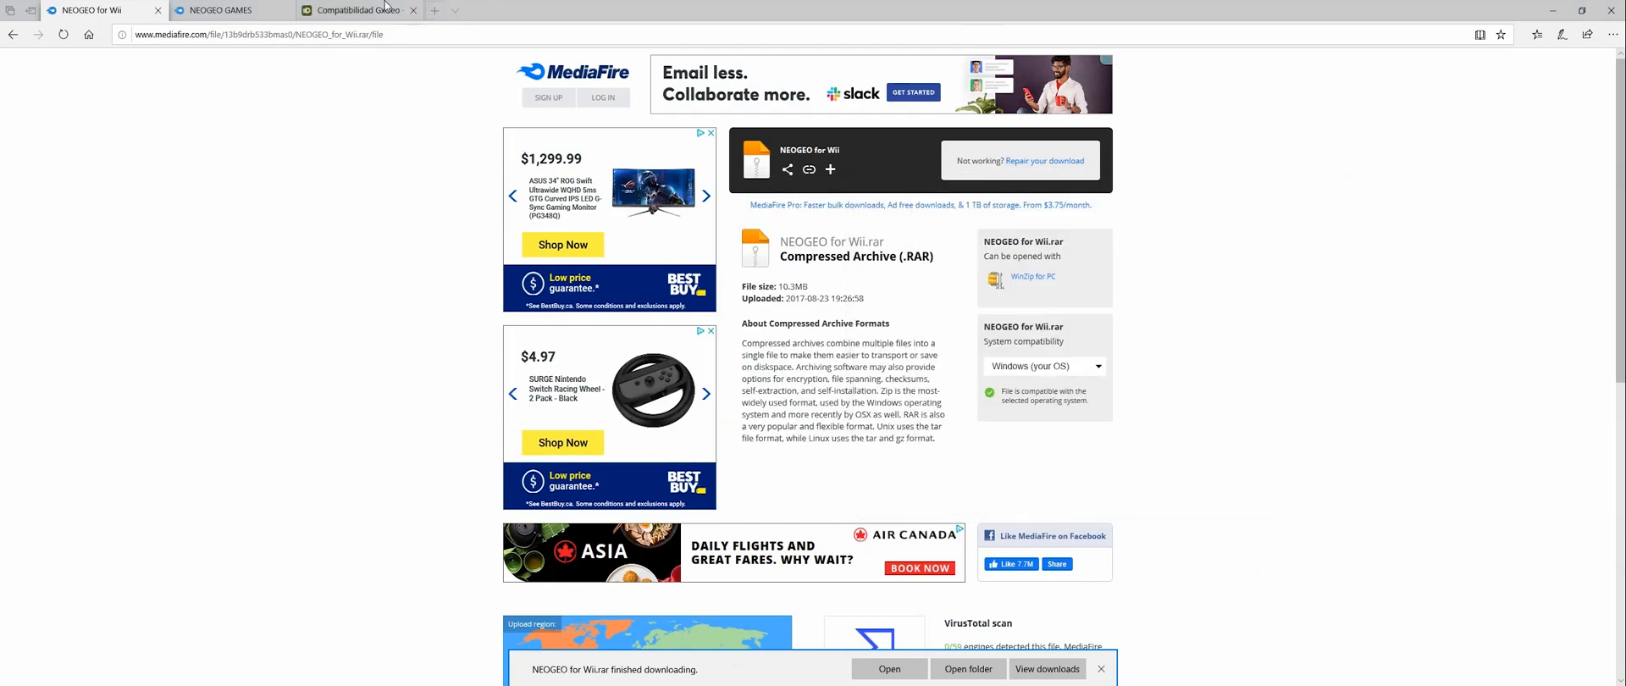
Save the 2.73 GB NEOGEO GAMES.rar from MediaFire and open the Downloads folder
click(224, 9)
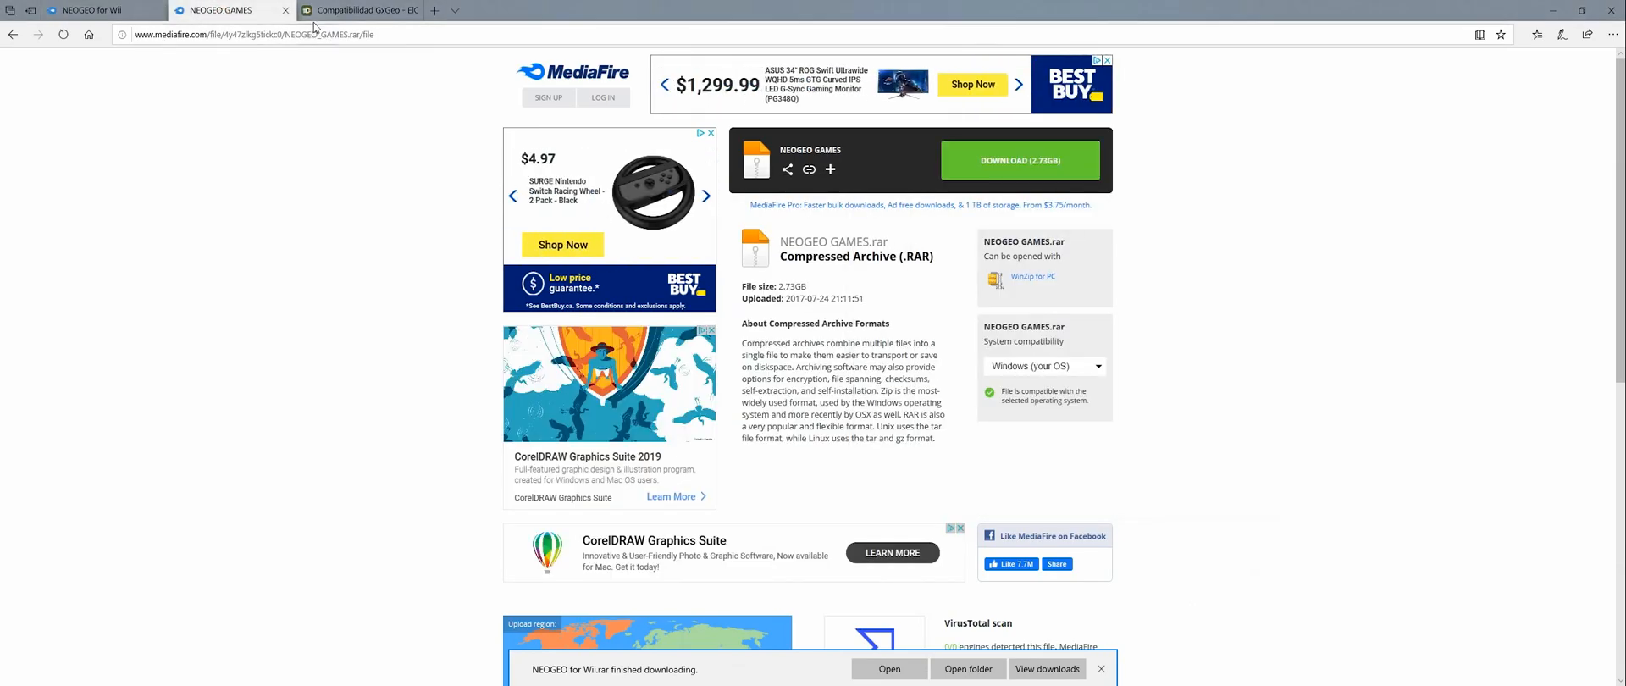
click(1020, 160)
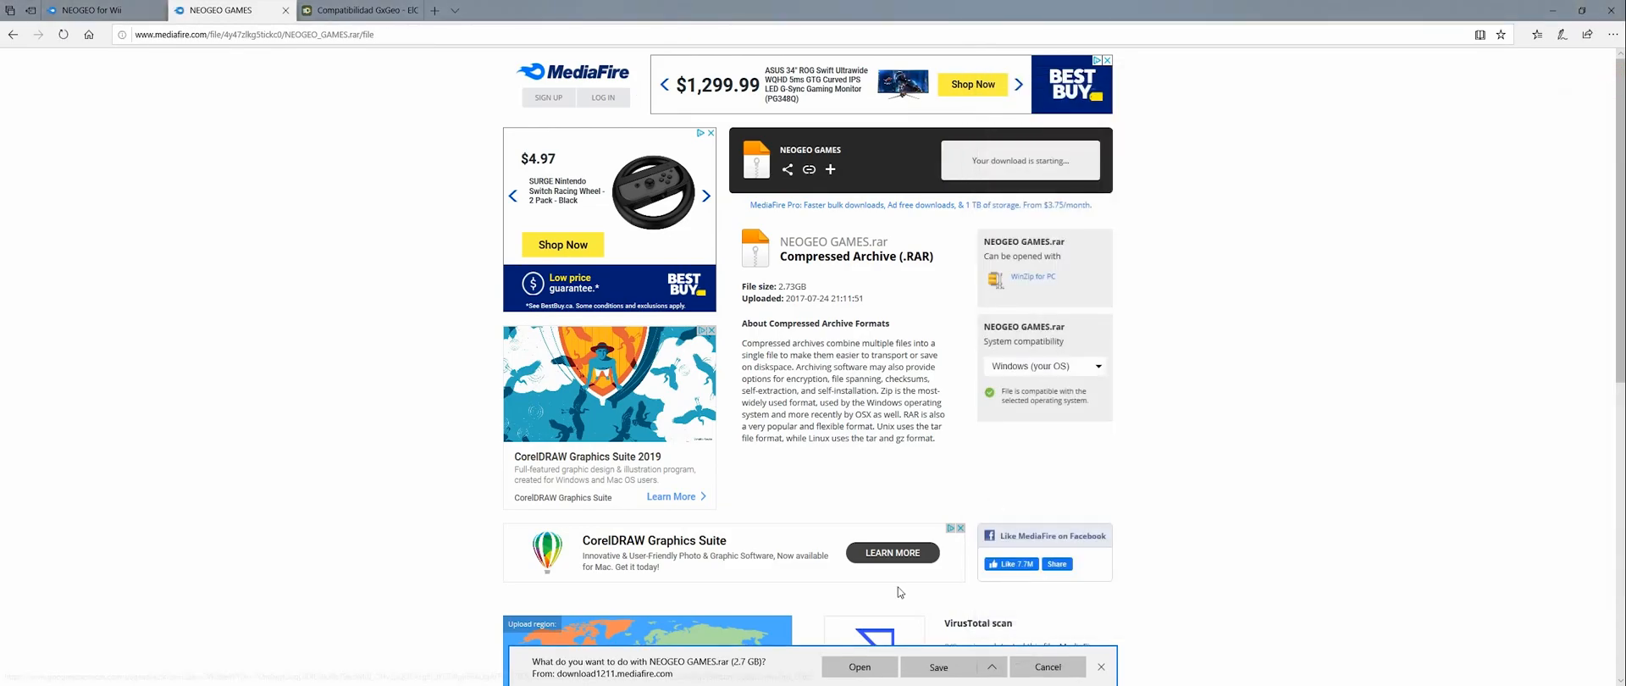
click(942, 665)
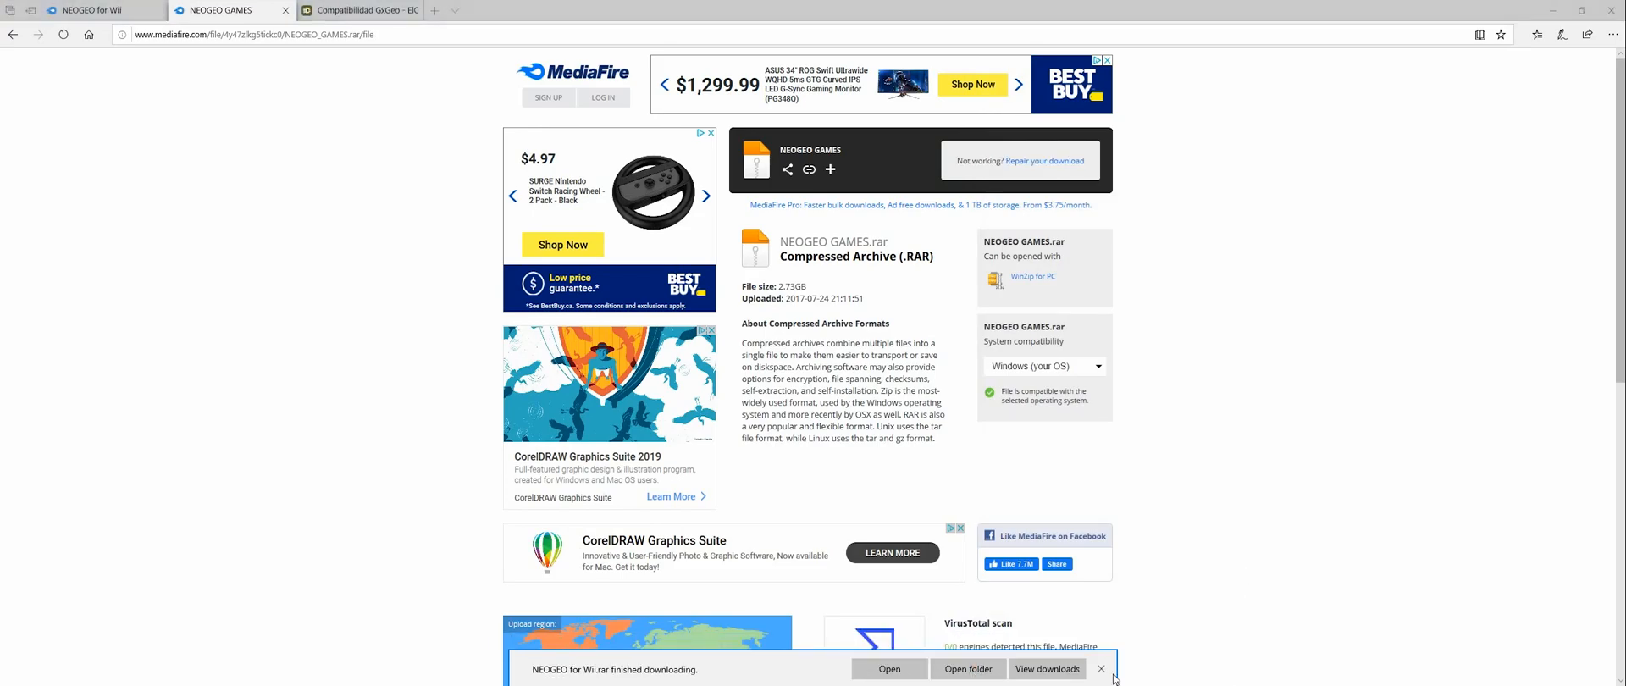
click(968, 668)
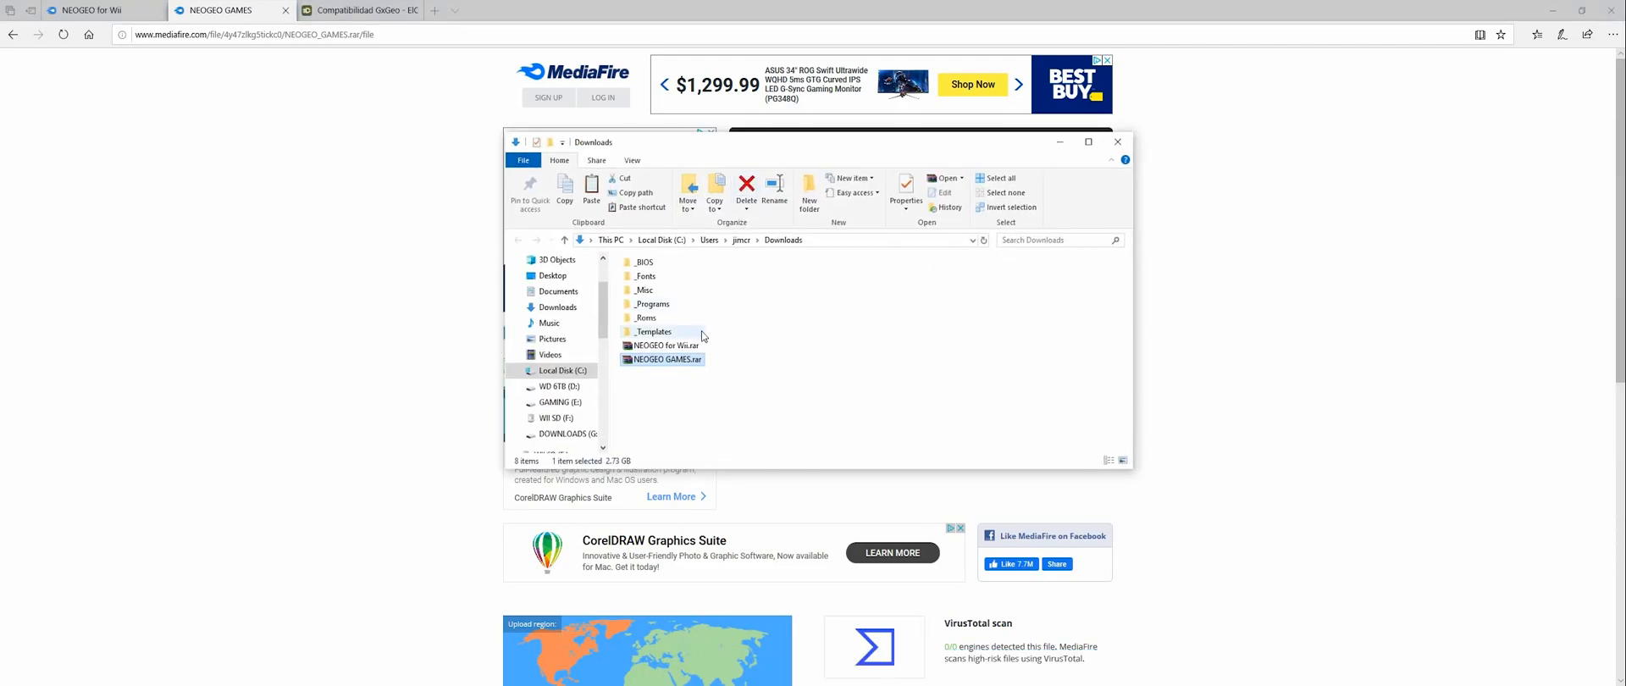
Extract NEOGEO for Wii.rar to a NEOGEO for Wii folder and delete the archive
right_click(663, 345)
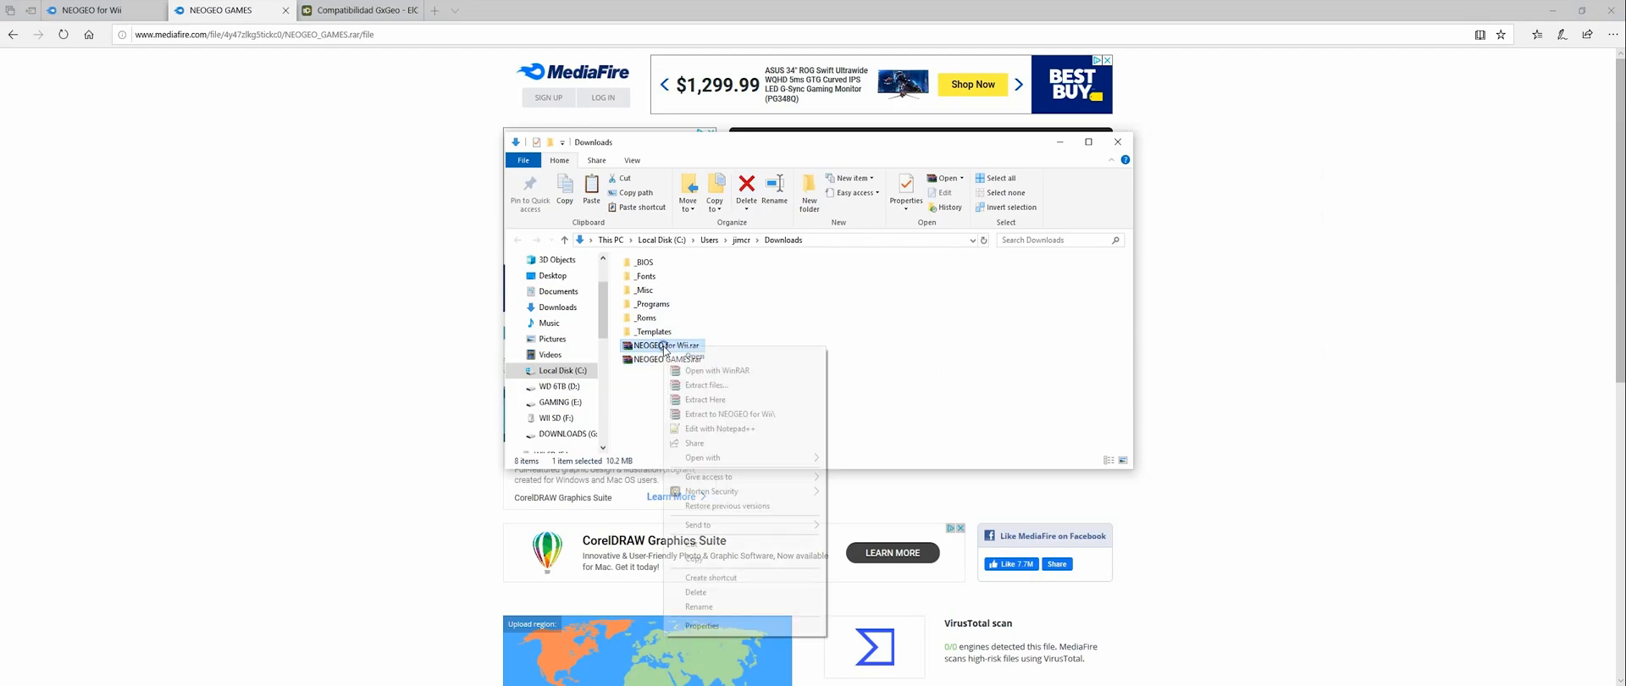
click(732, 405)
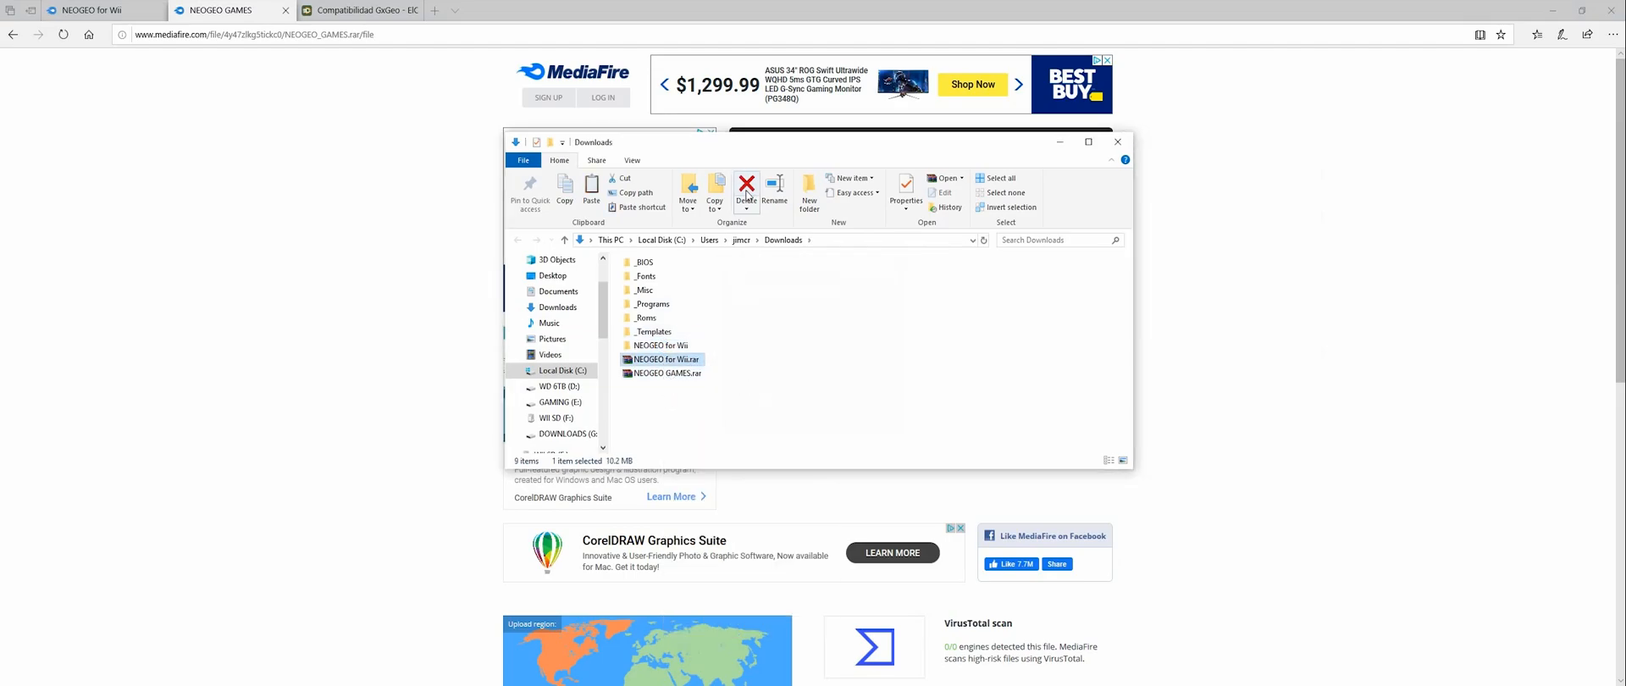
click(746, 188)
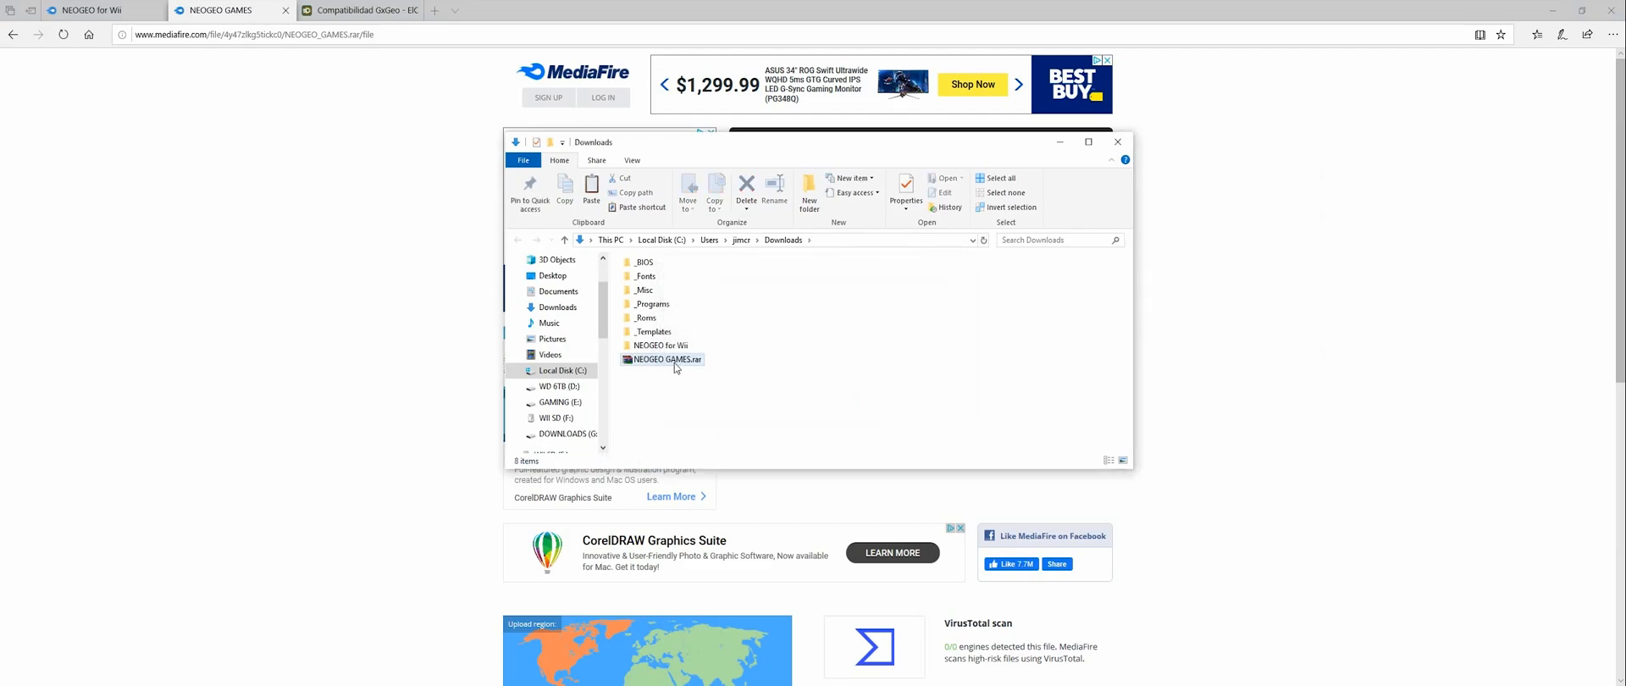
Extract NEOGEO GAMES.rar, then delete it and confirm the Recycle Bin prompt
double_click(661, 359)
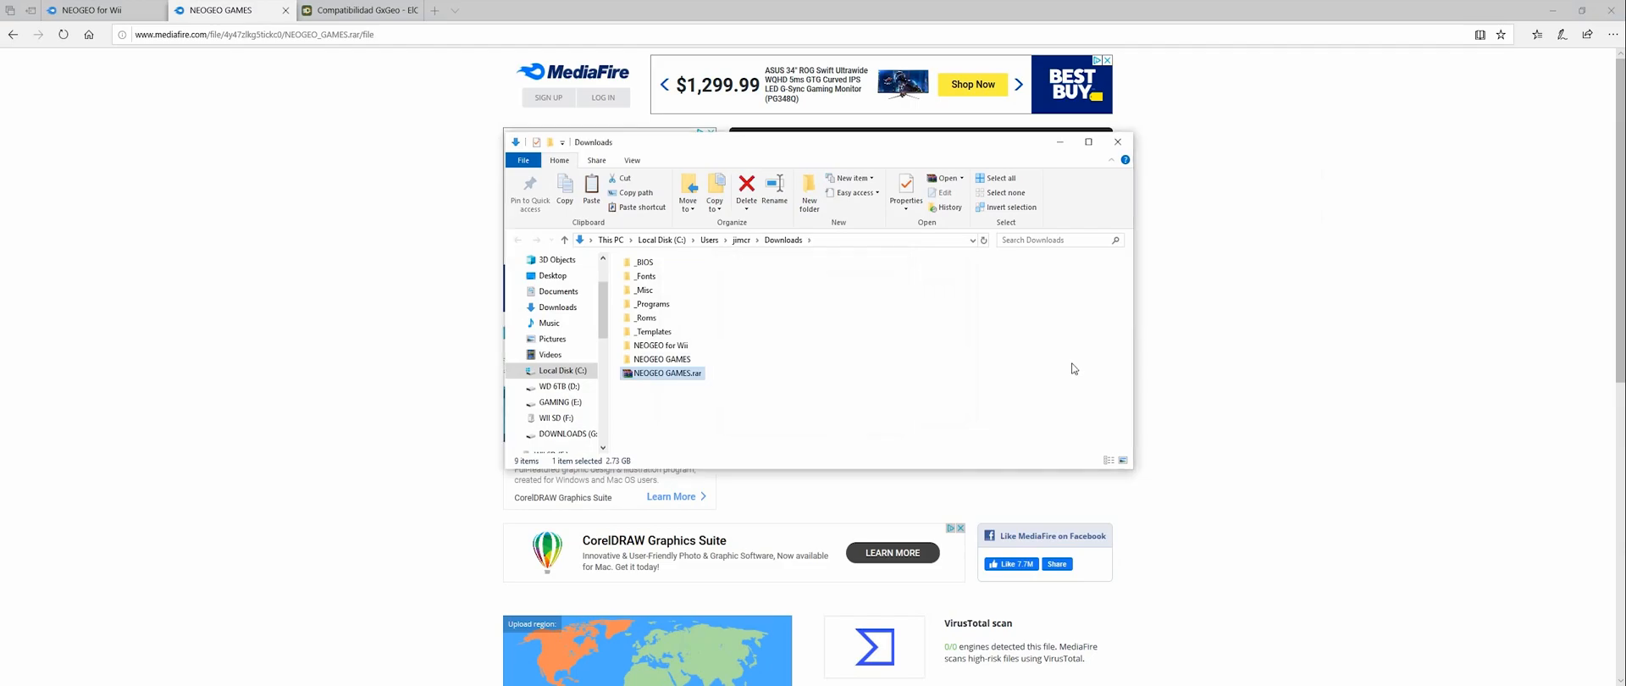
click(746, 188)
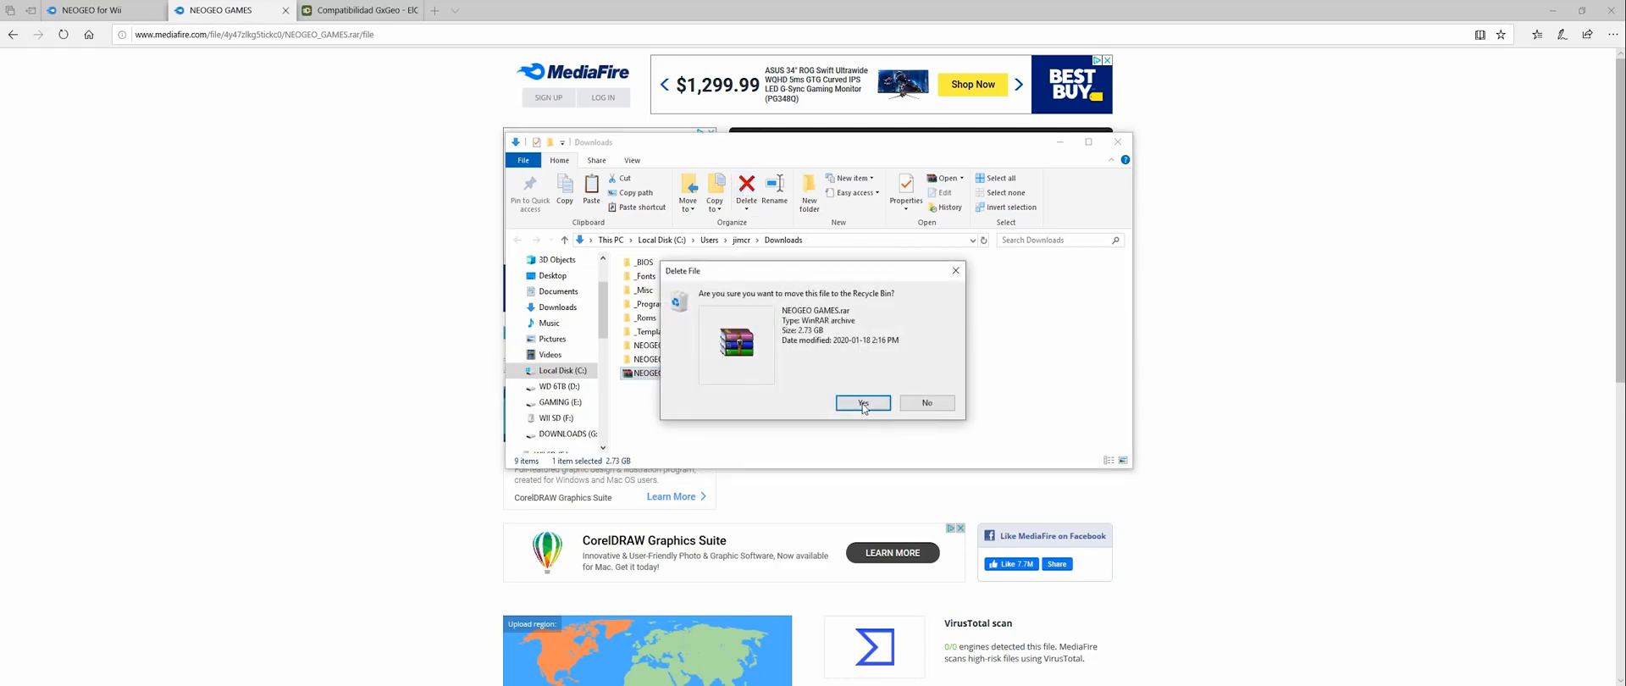
click(863, 403)
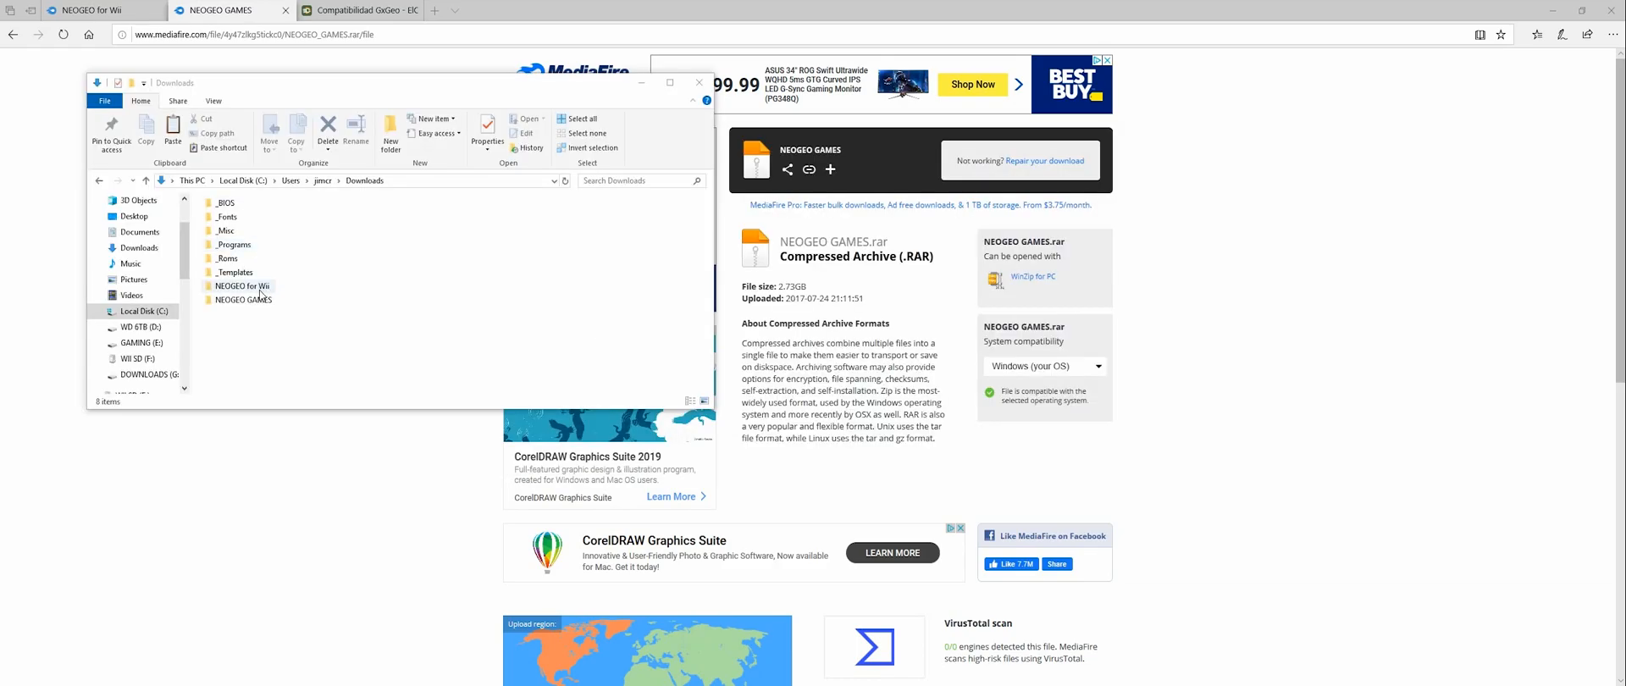
Copy gxgeo from NEOGEO for Wii\NEOGEO\apps into WII SD (F:)\apps, replacing existing files
double_click(234, 286)
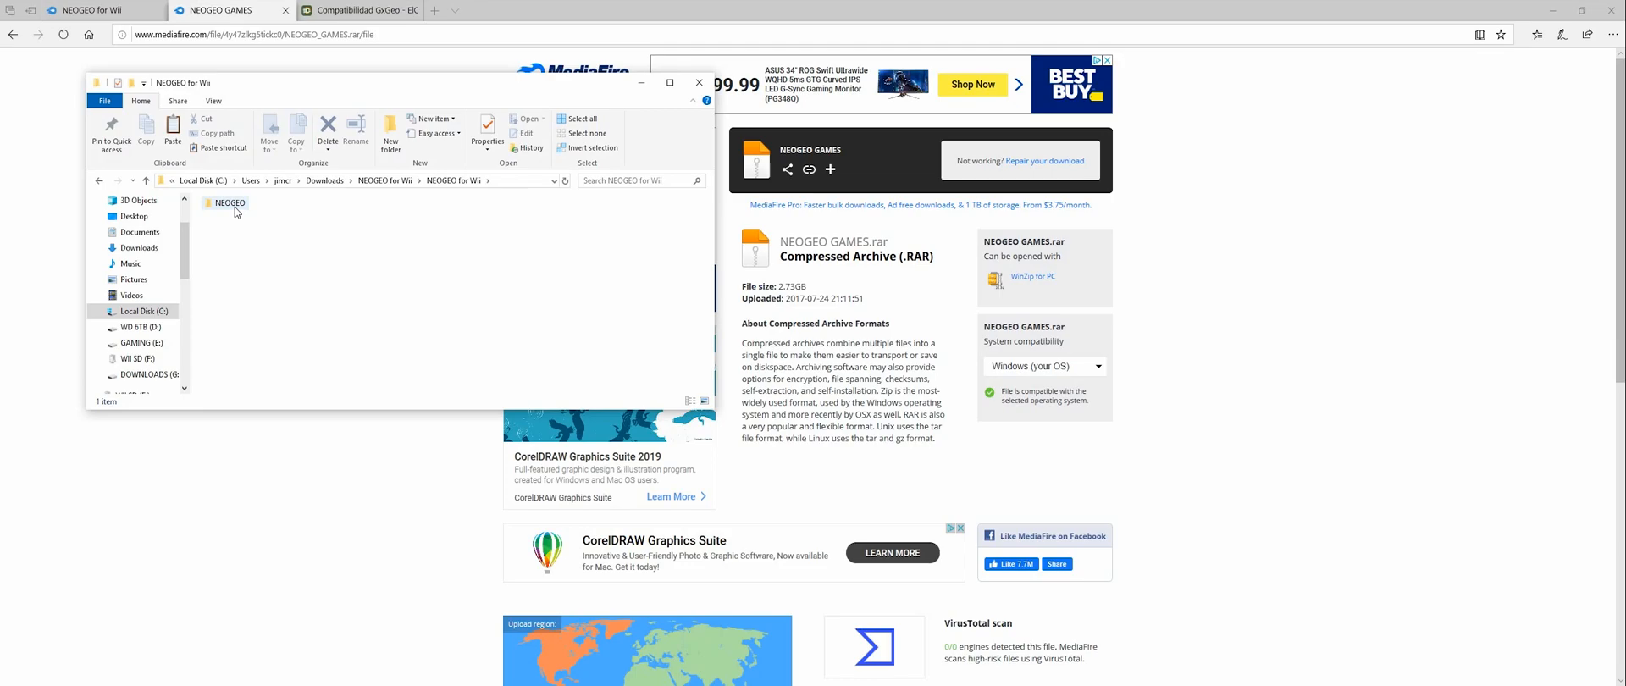
double_click(227, 204)
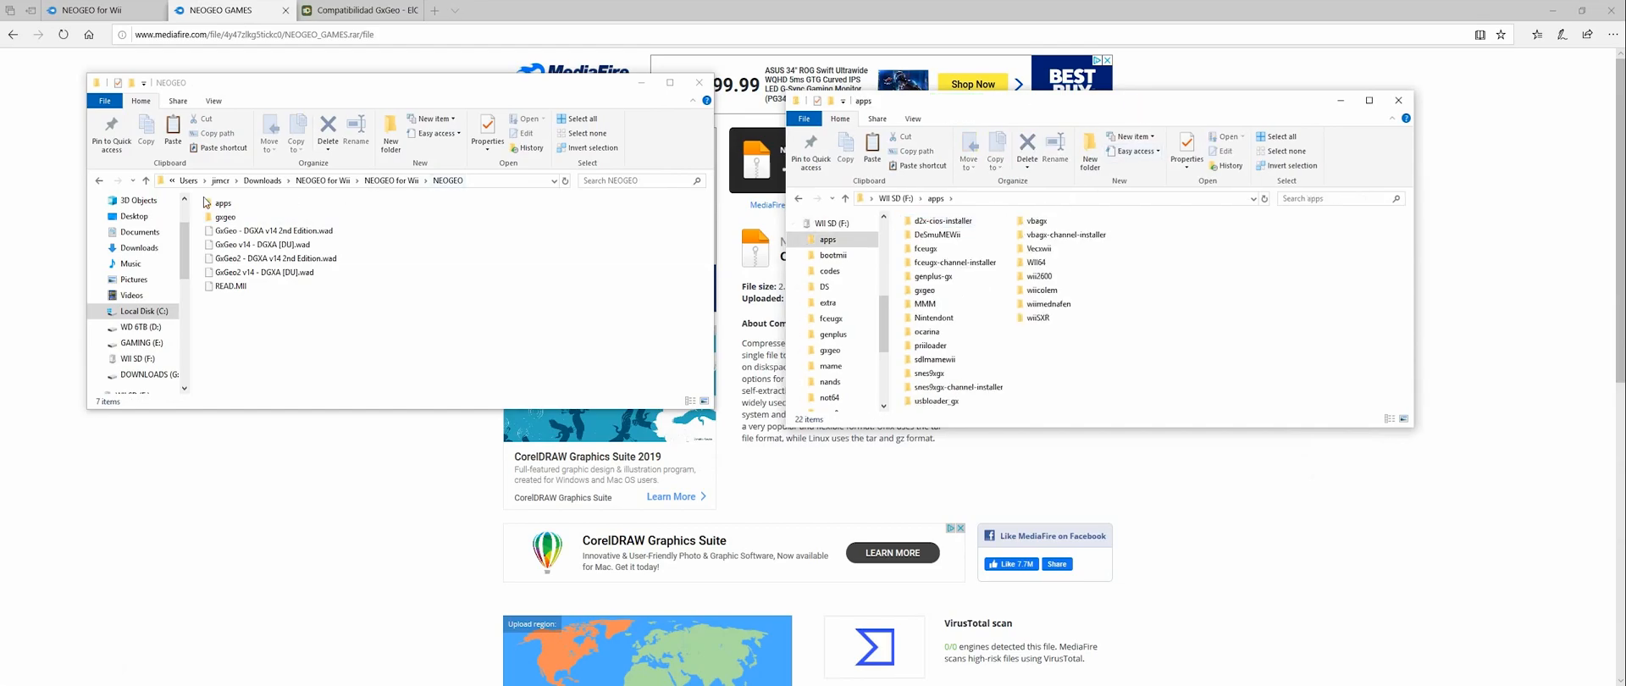
double_click(221, 204)
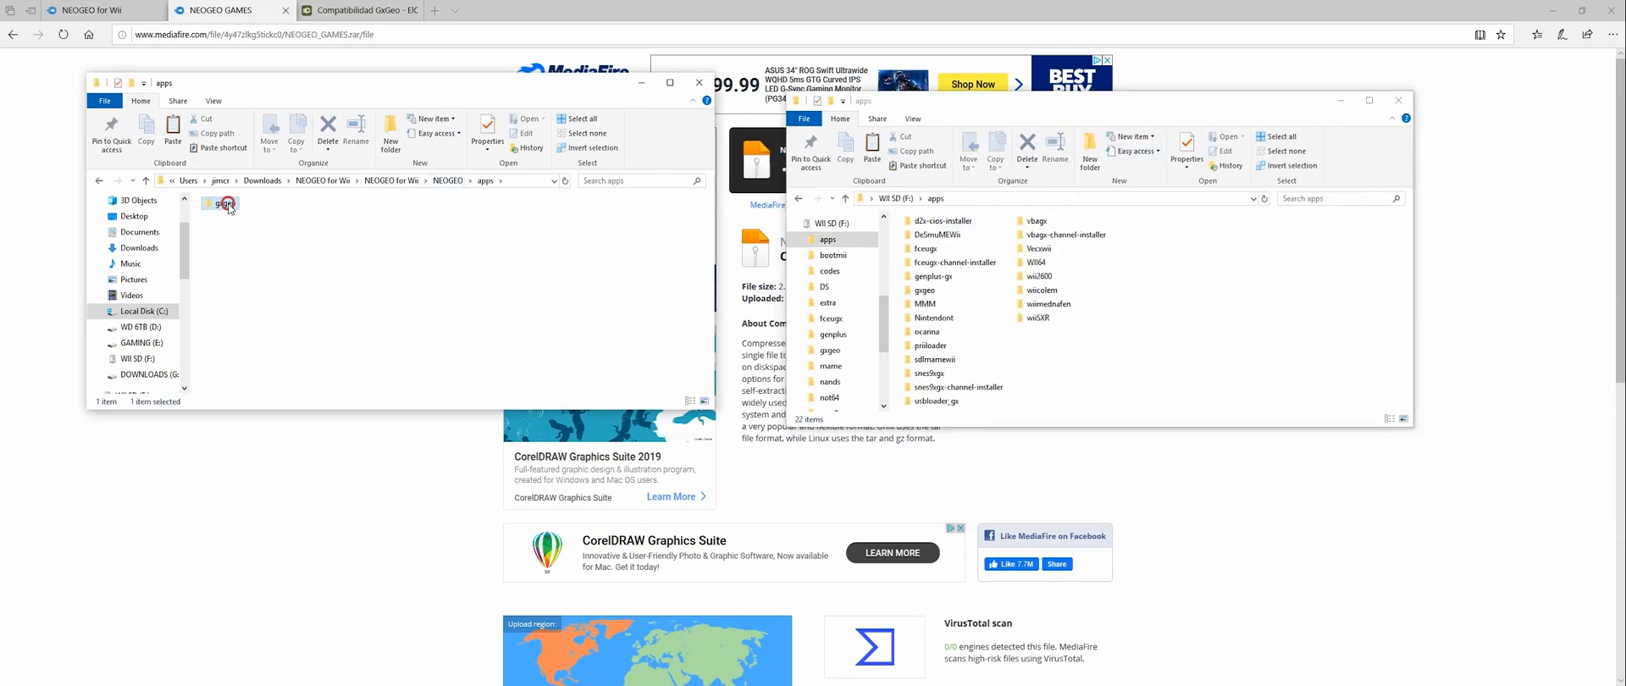
double_click(220, 204)
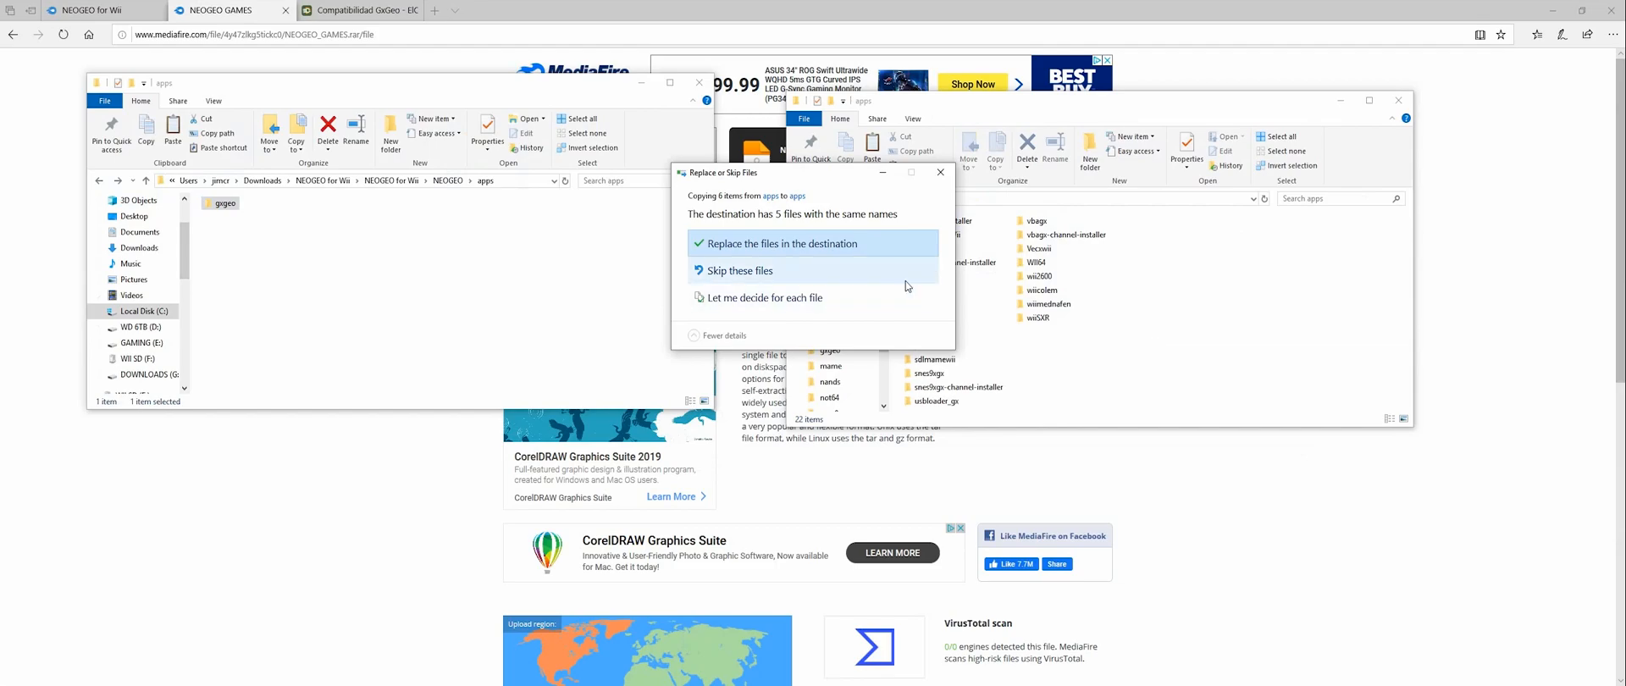
click(781, 244)
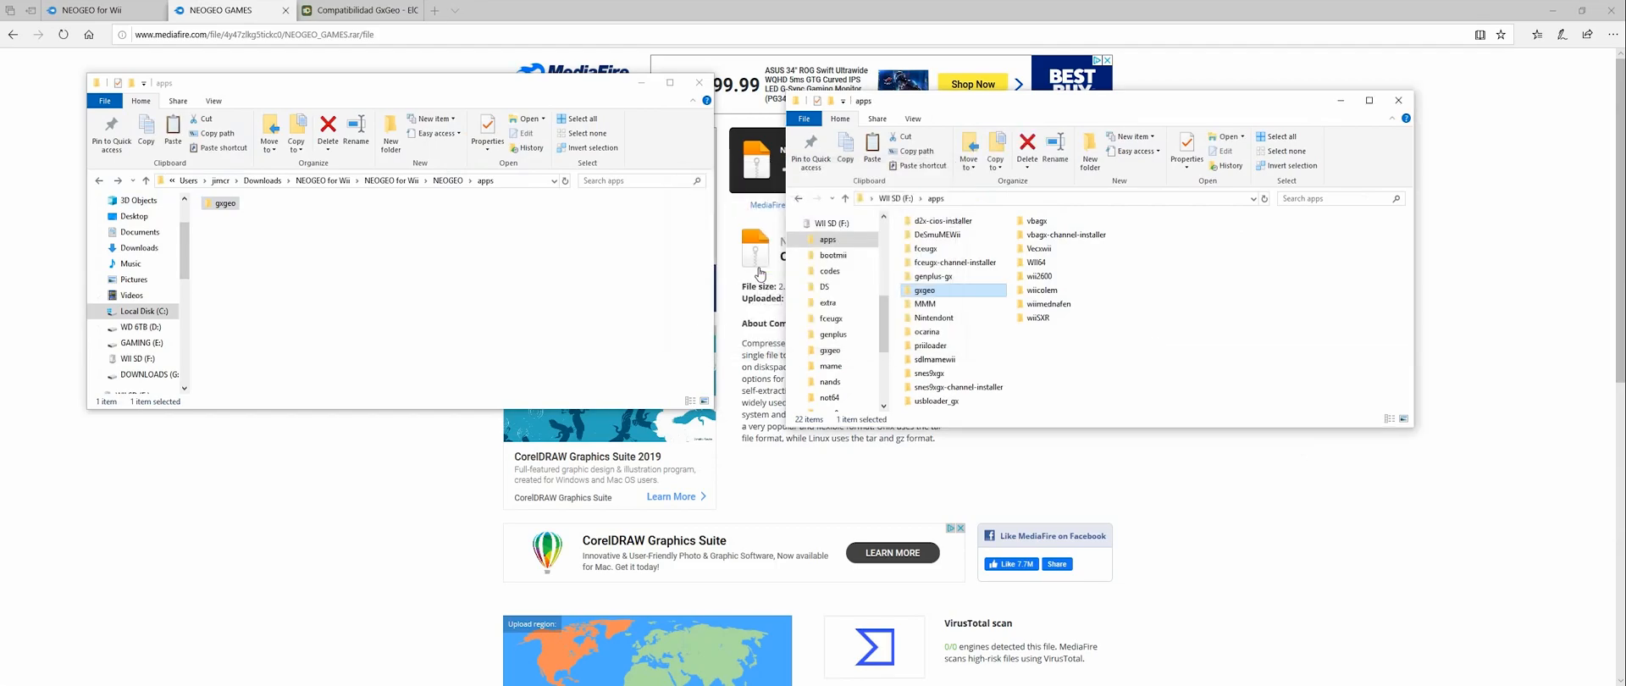
mouse_move(906, 211)
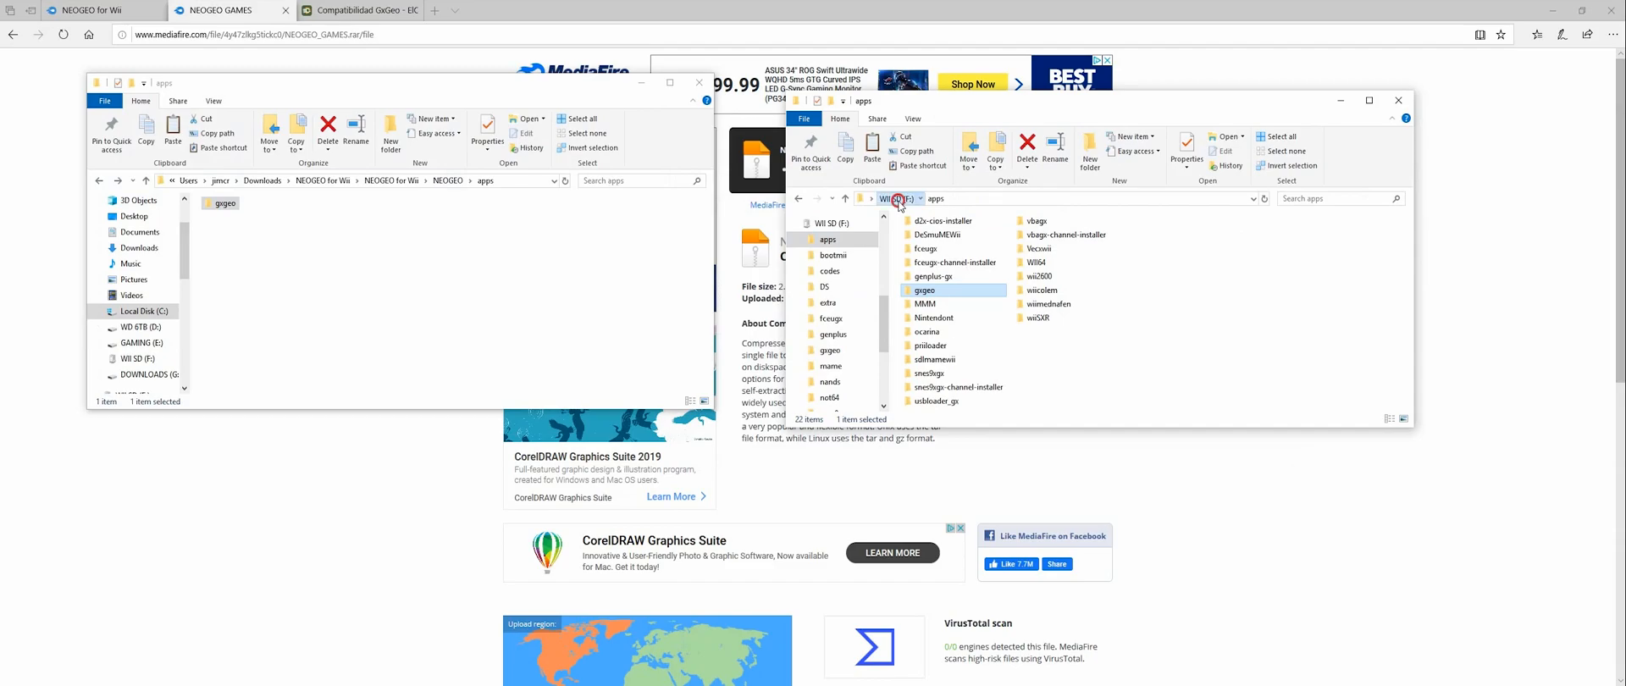
click(895, 198)
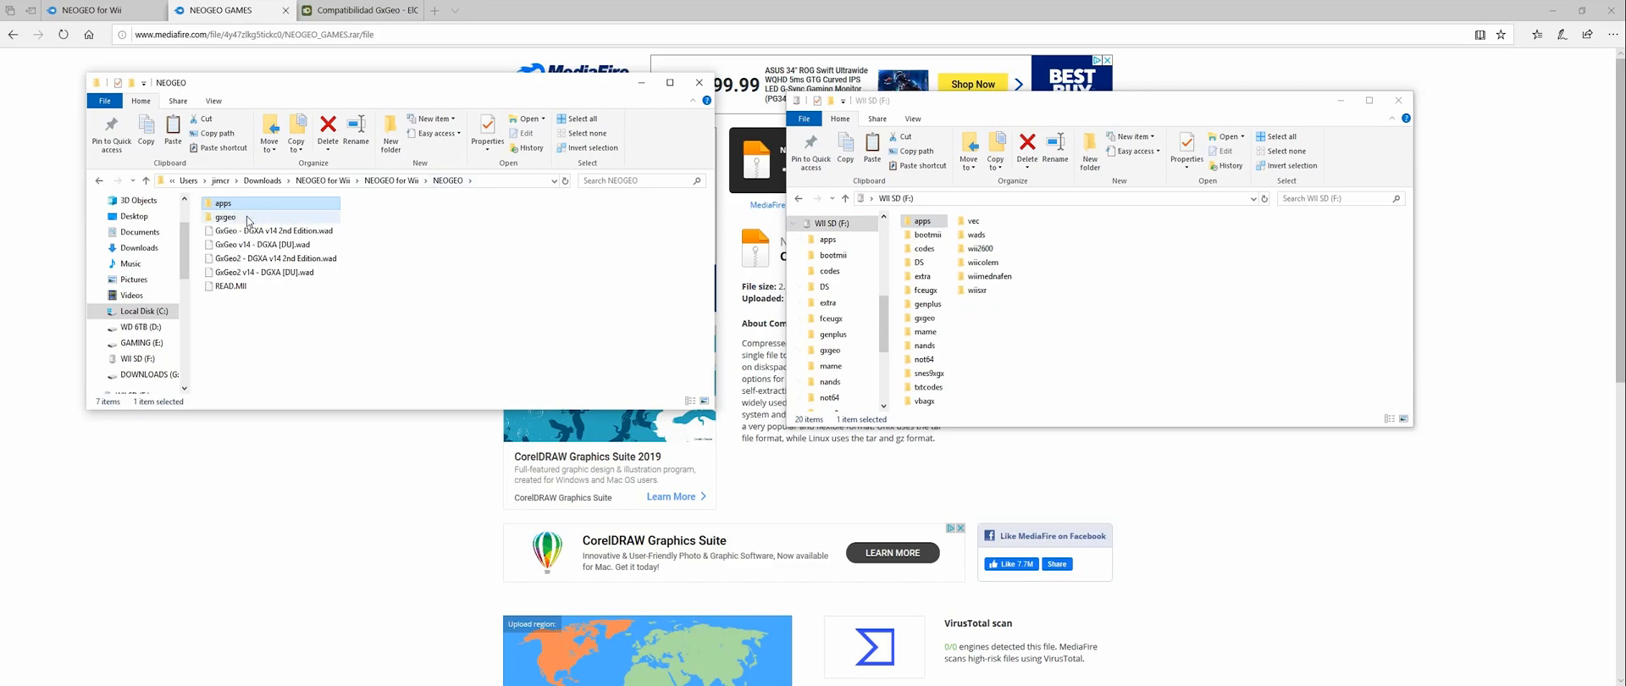
Open the wads folder at the root of the WII SD card
double_click(225, 217)
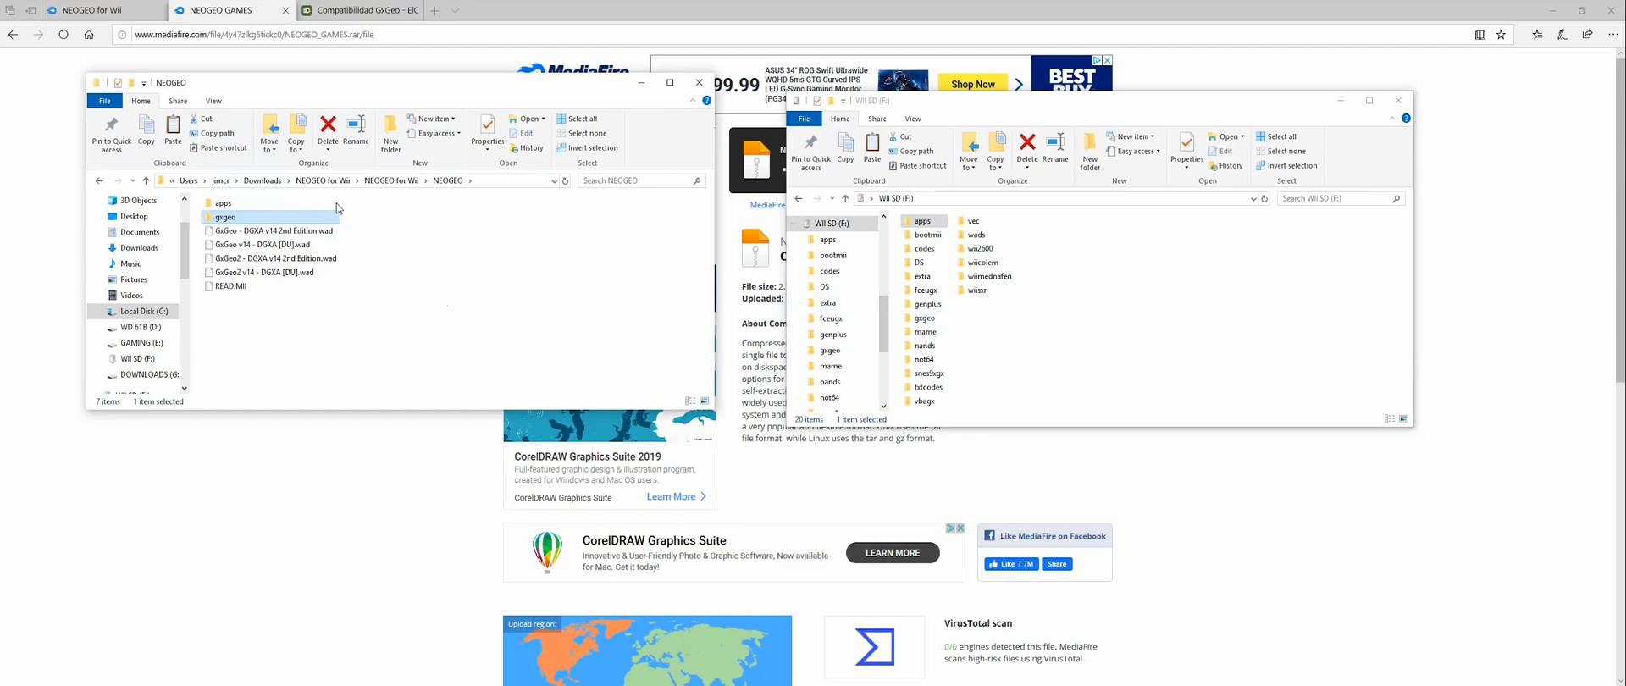
mouse_move(345, 186)
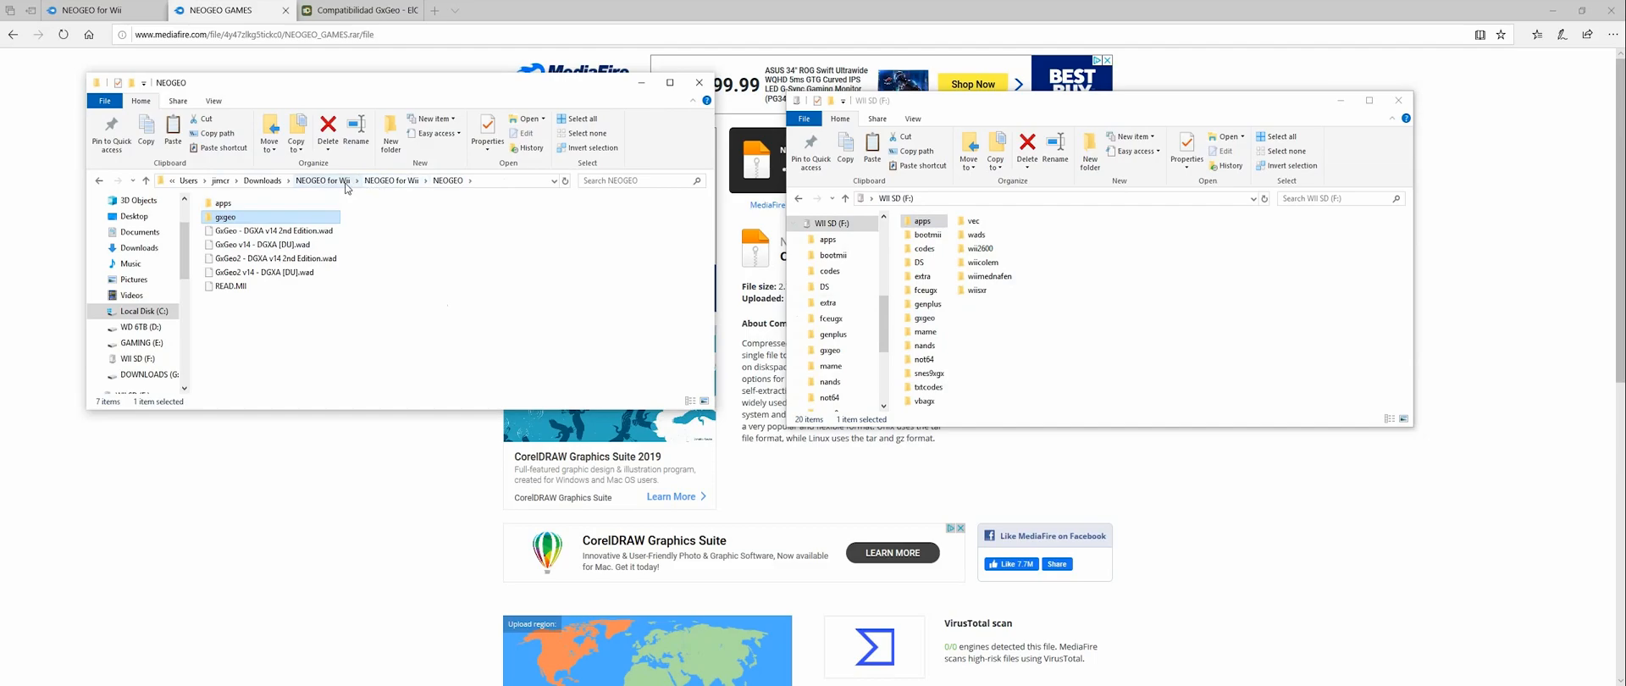
mouse_move(1043, 283)
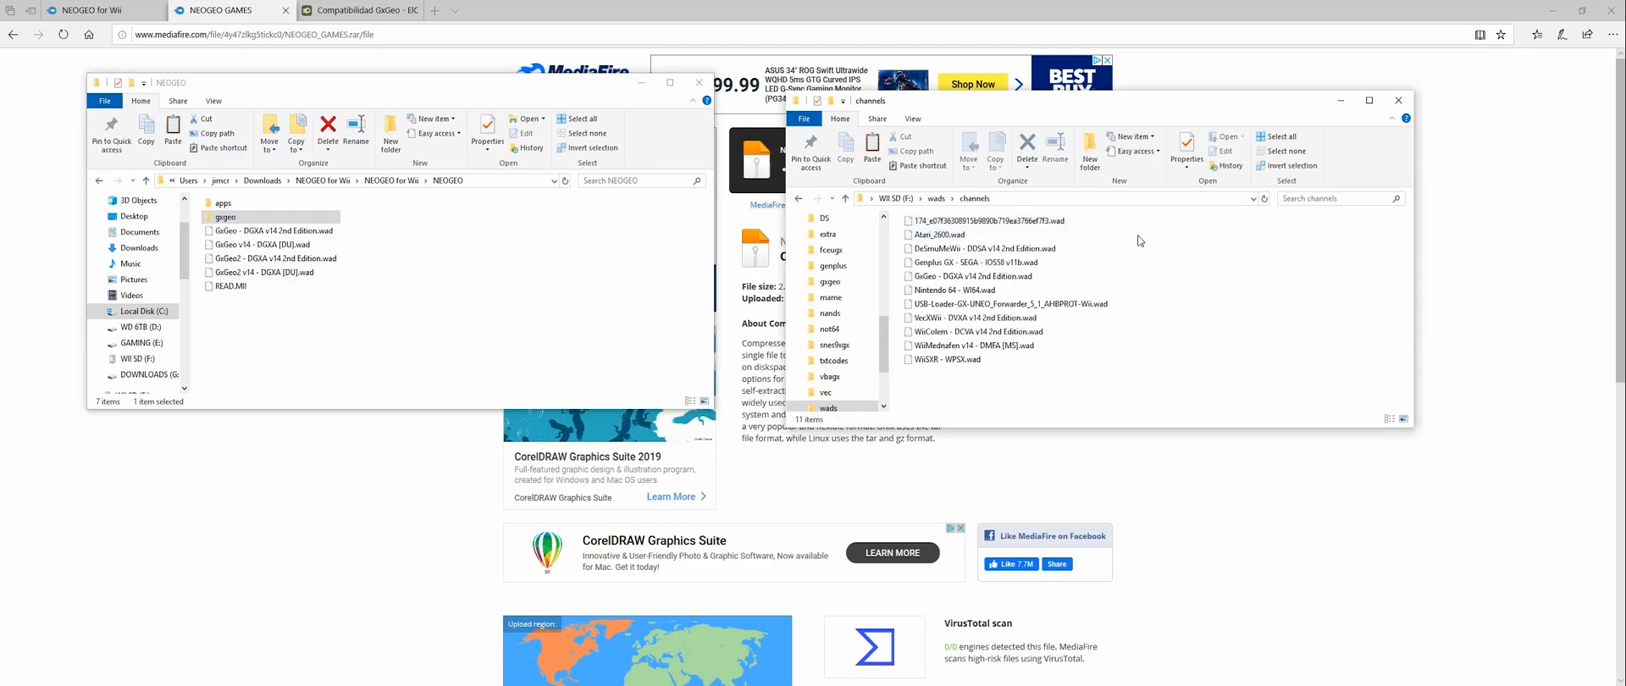
mouse_move(468, 238)
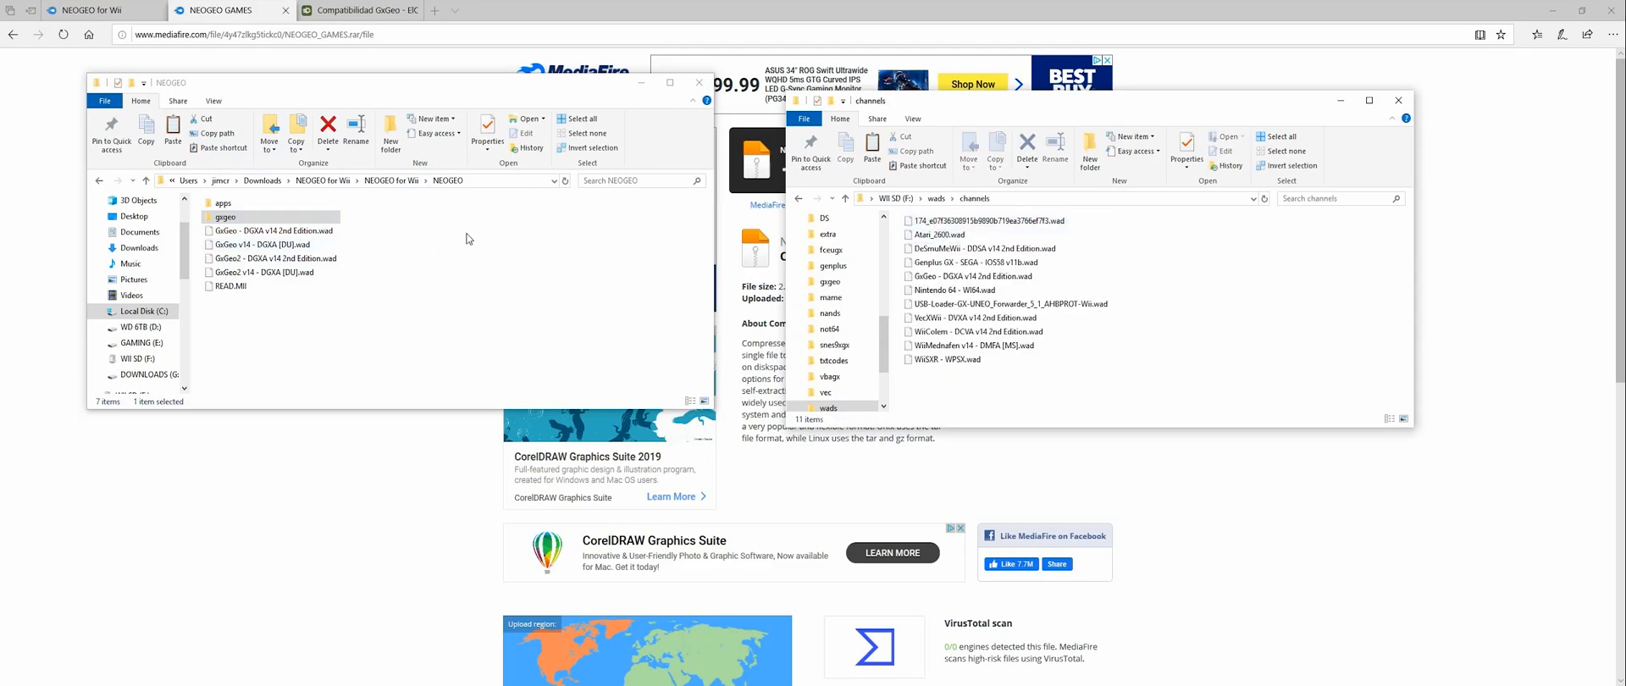
mouse_move(414, 232)
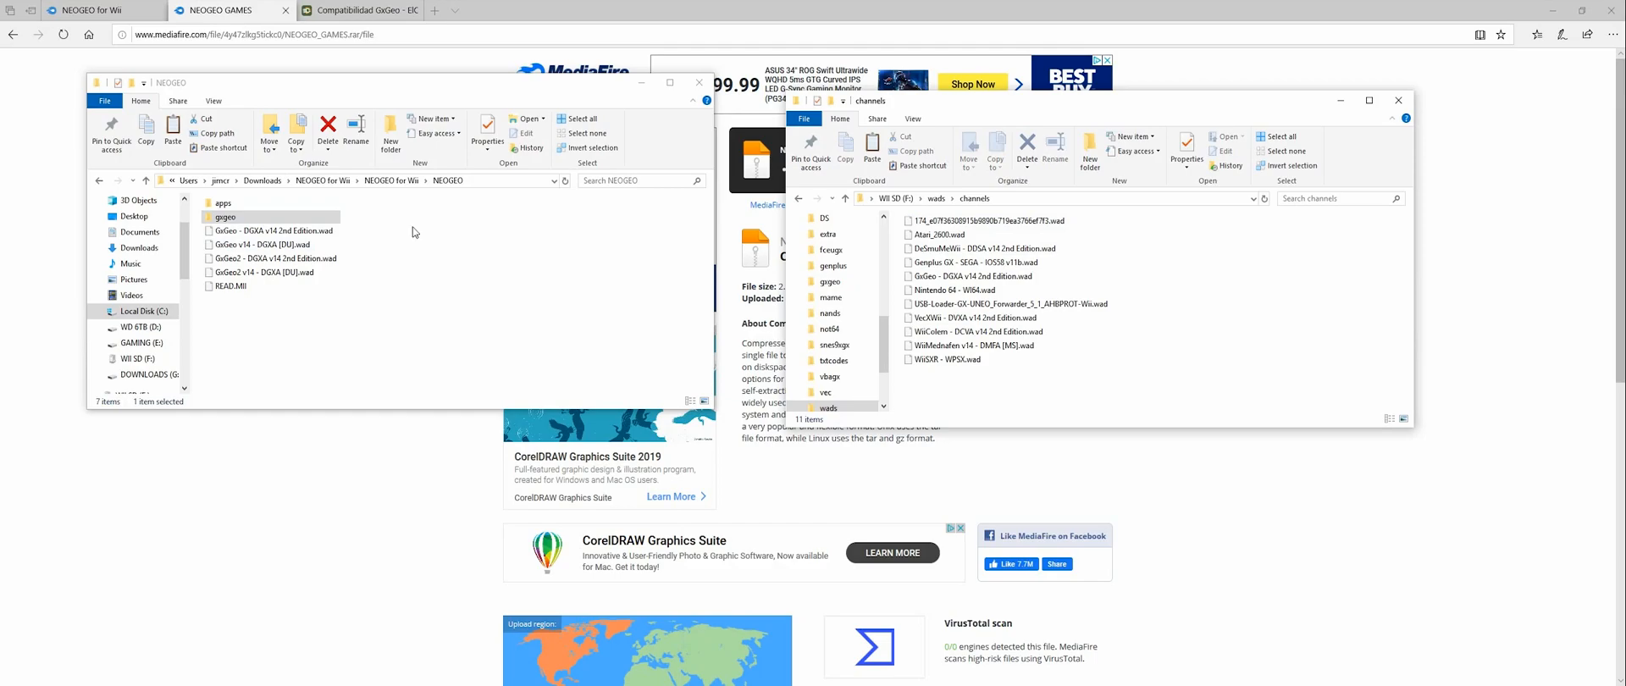
Check GxGeo - DGXA v14 2nd Edition.wad in channels, then open the SD card's gxgeo folder
click(263, 230)
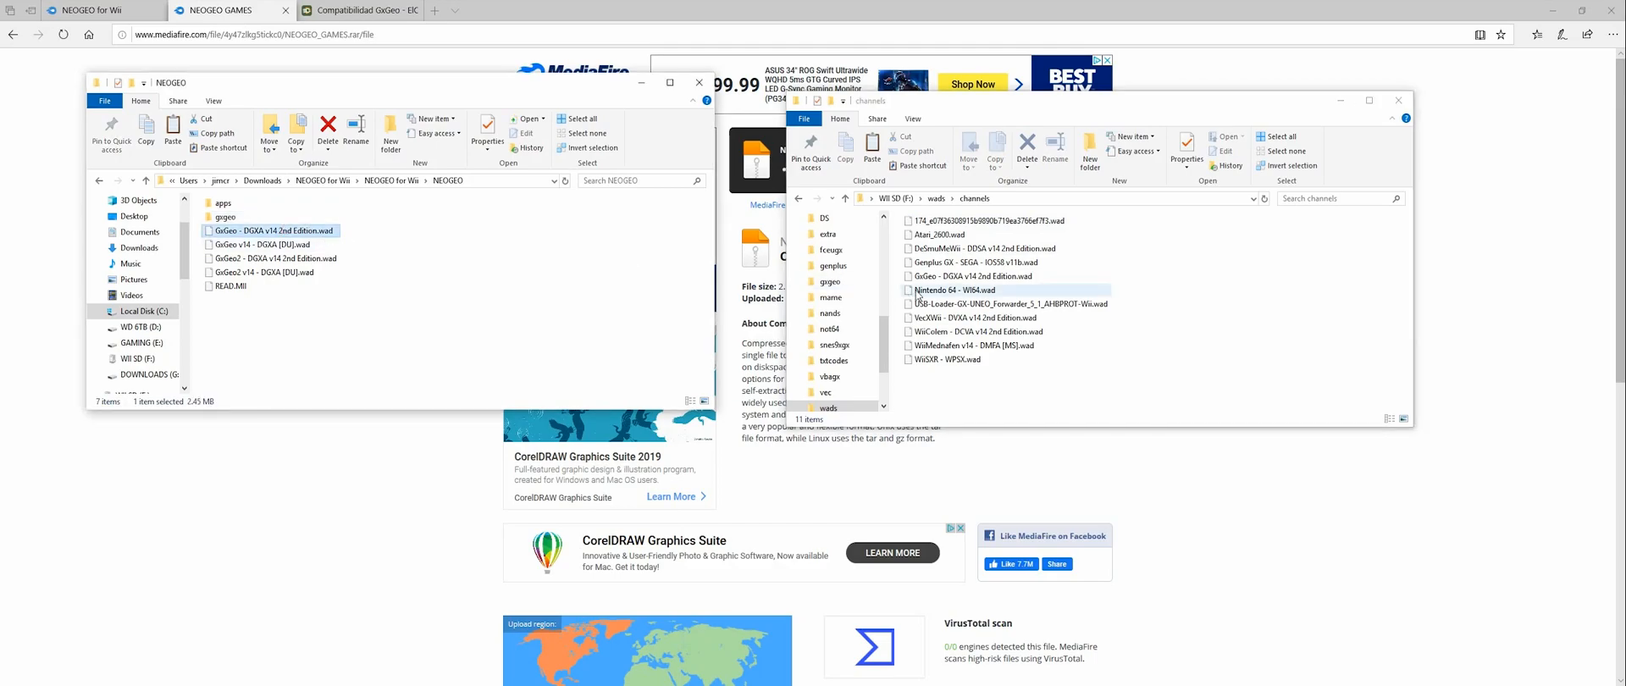
click(975, 276)
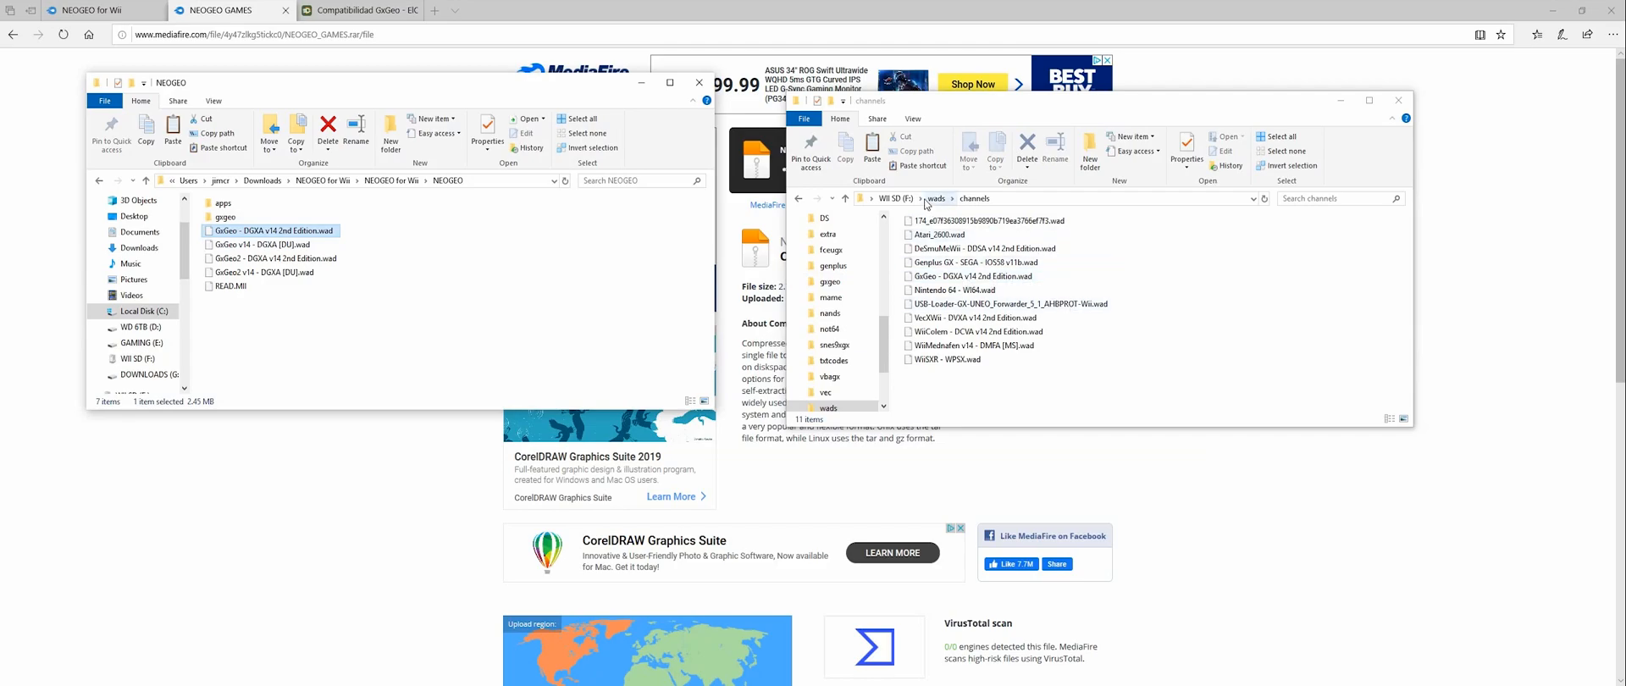
click(938, 199)
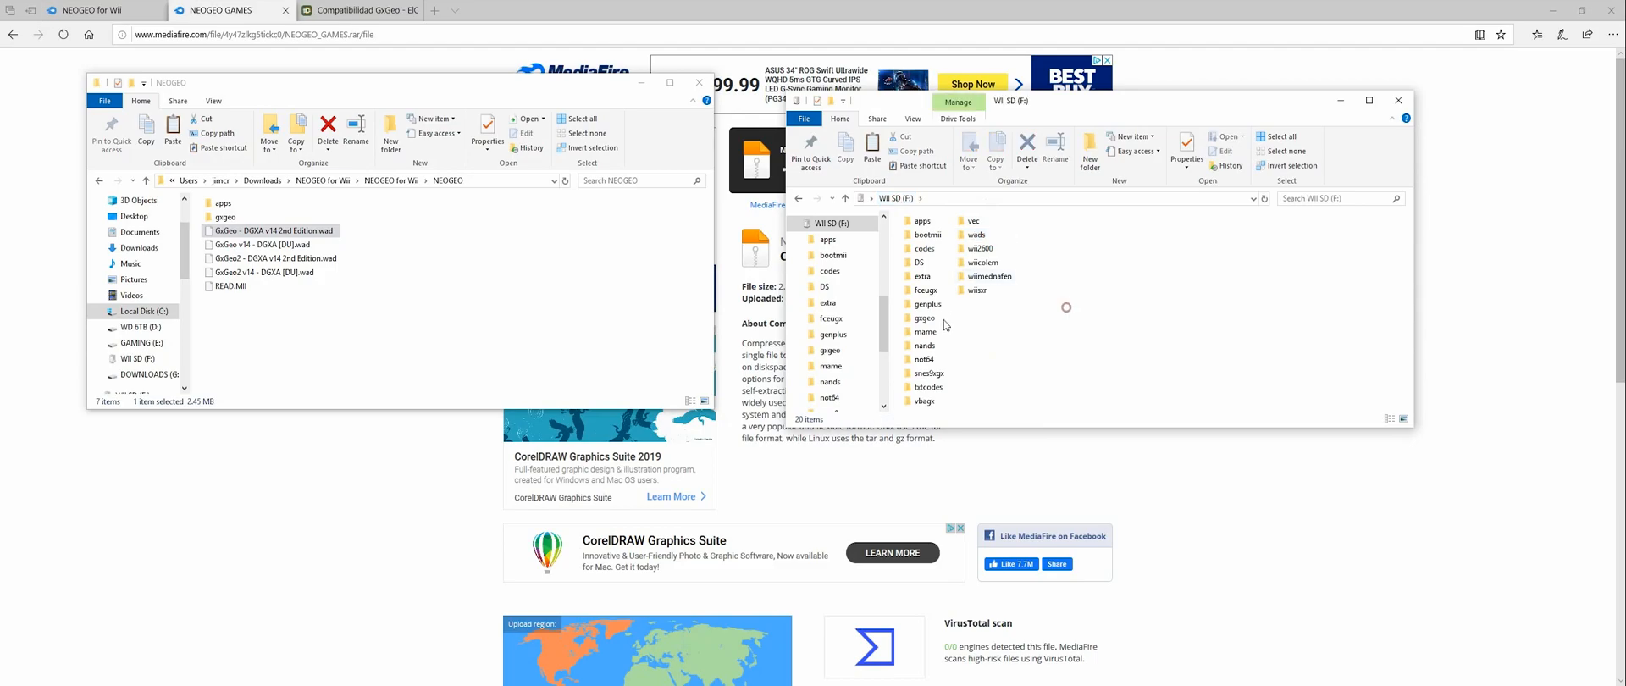
double_click(924, 318)
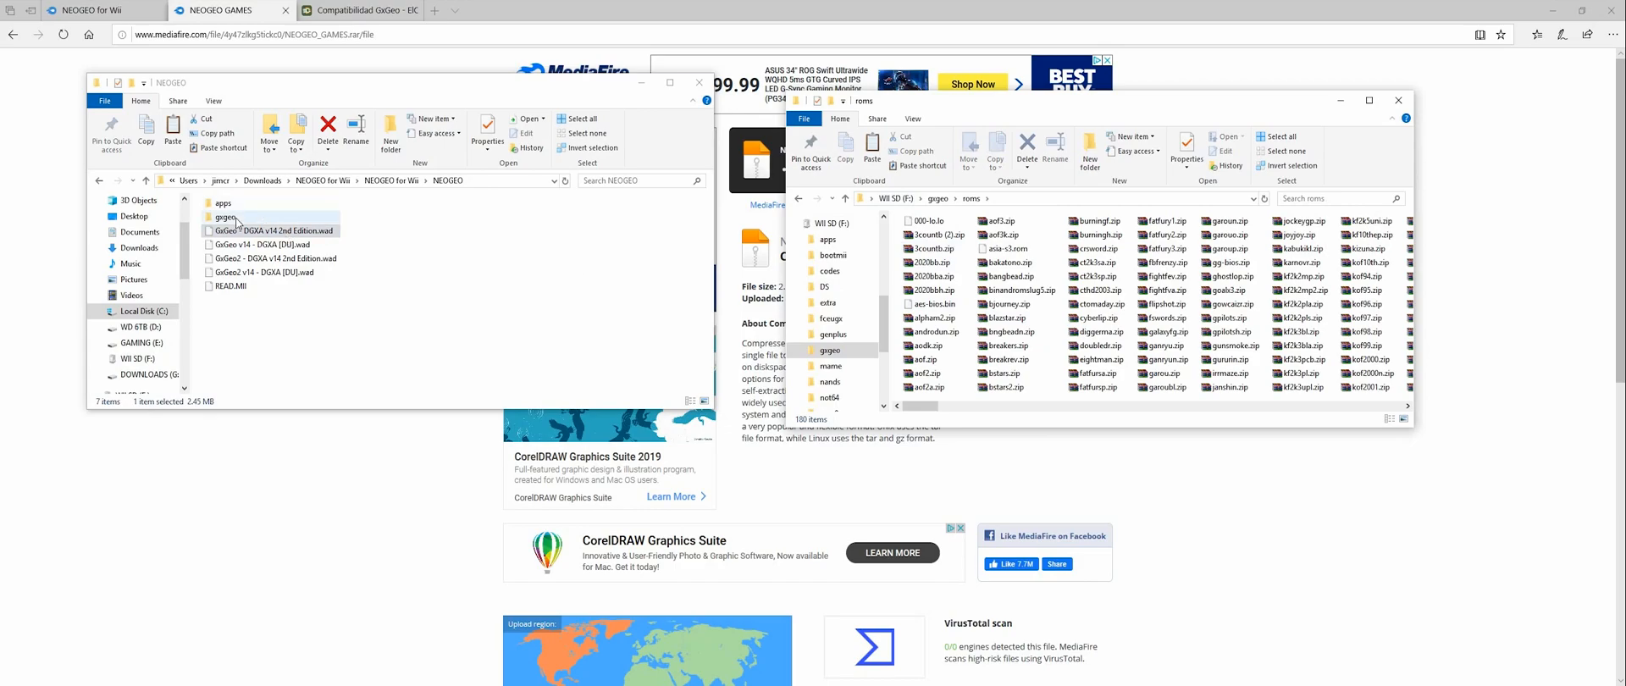
View the BIOS files in gxgeo\roms, then move back up toward Downloads
double_click(223, 216)
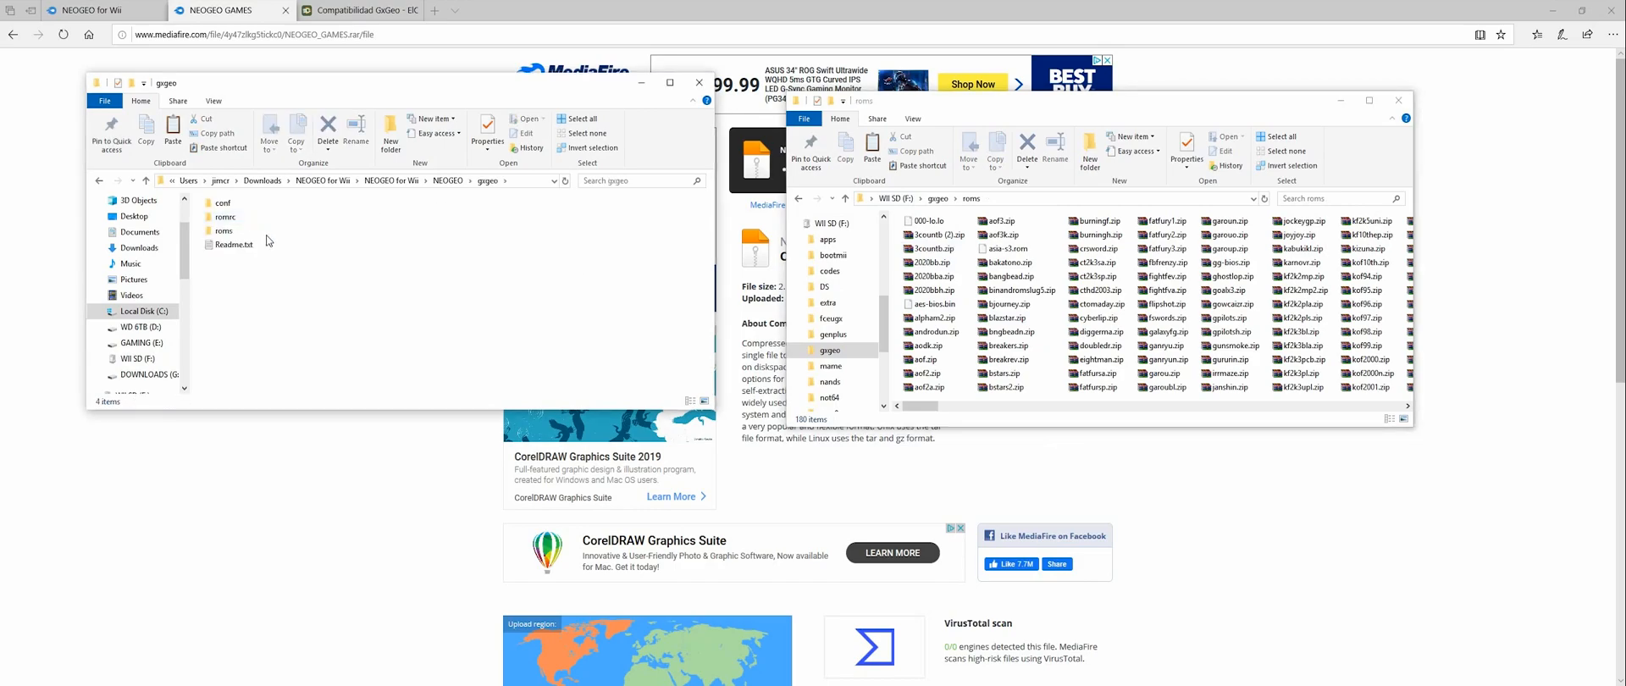
double_click(223, 230)
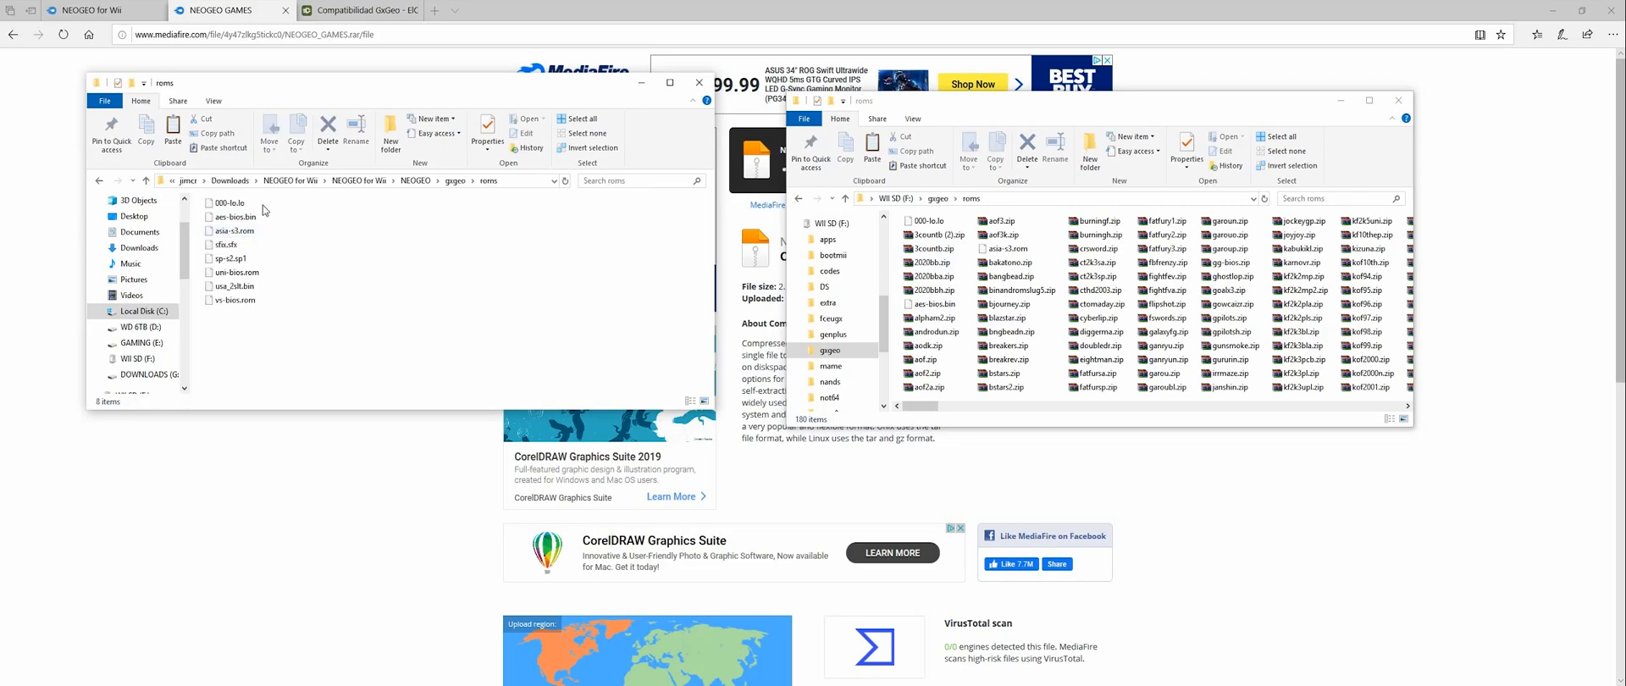
click(229, 258)
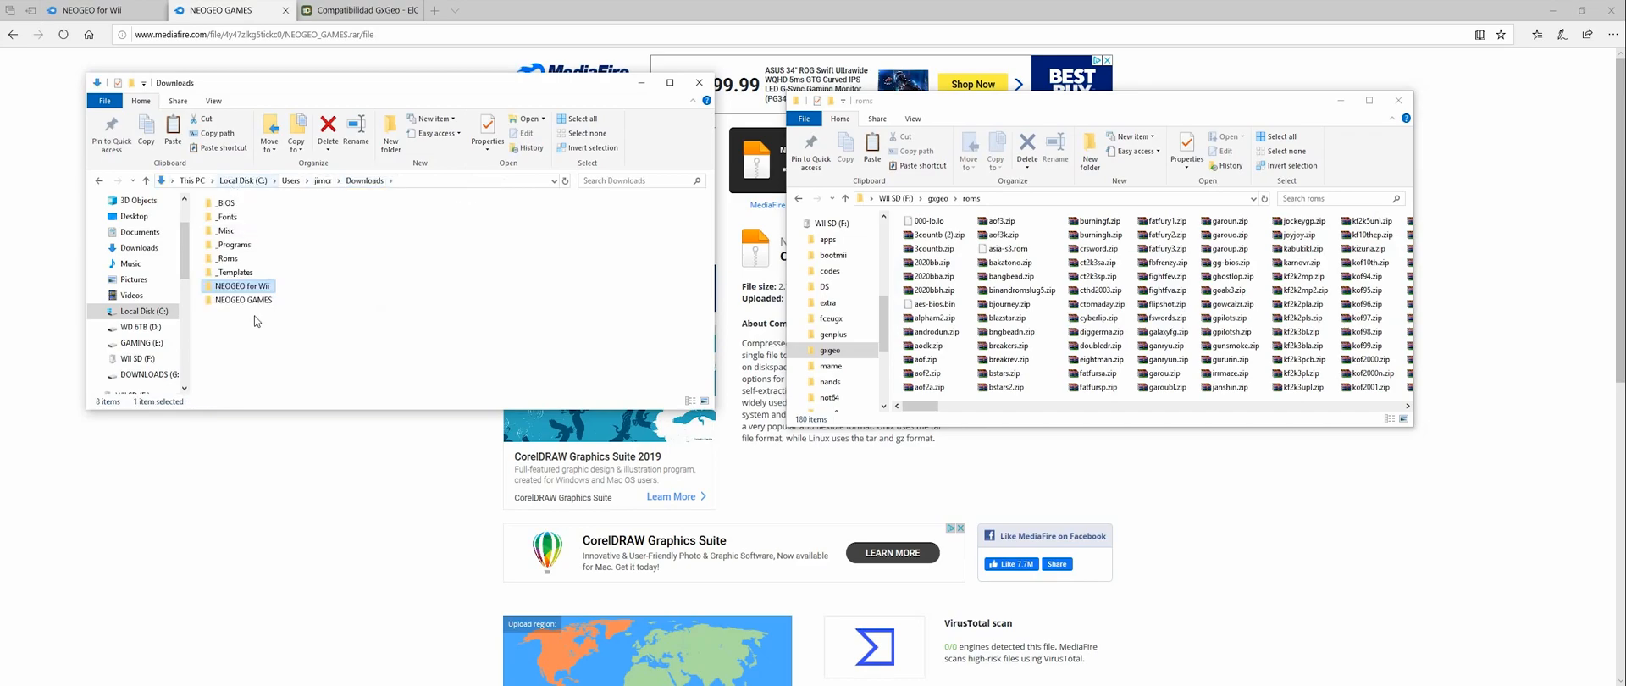
Browse the NEOGEO GAMES romset zips, then minimize Explorer to reveal the browser
double_click(242, 300)
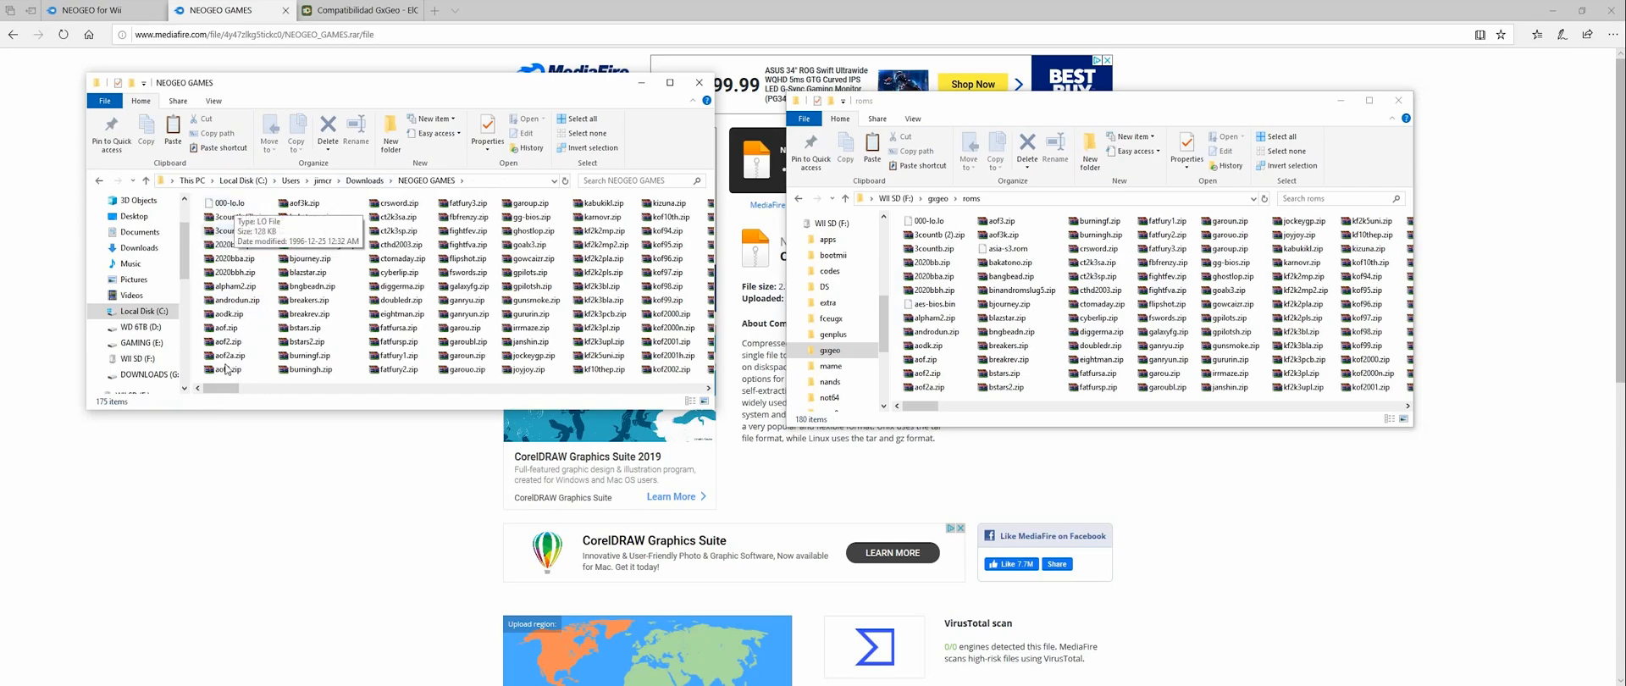
scroll(down, 3)
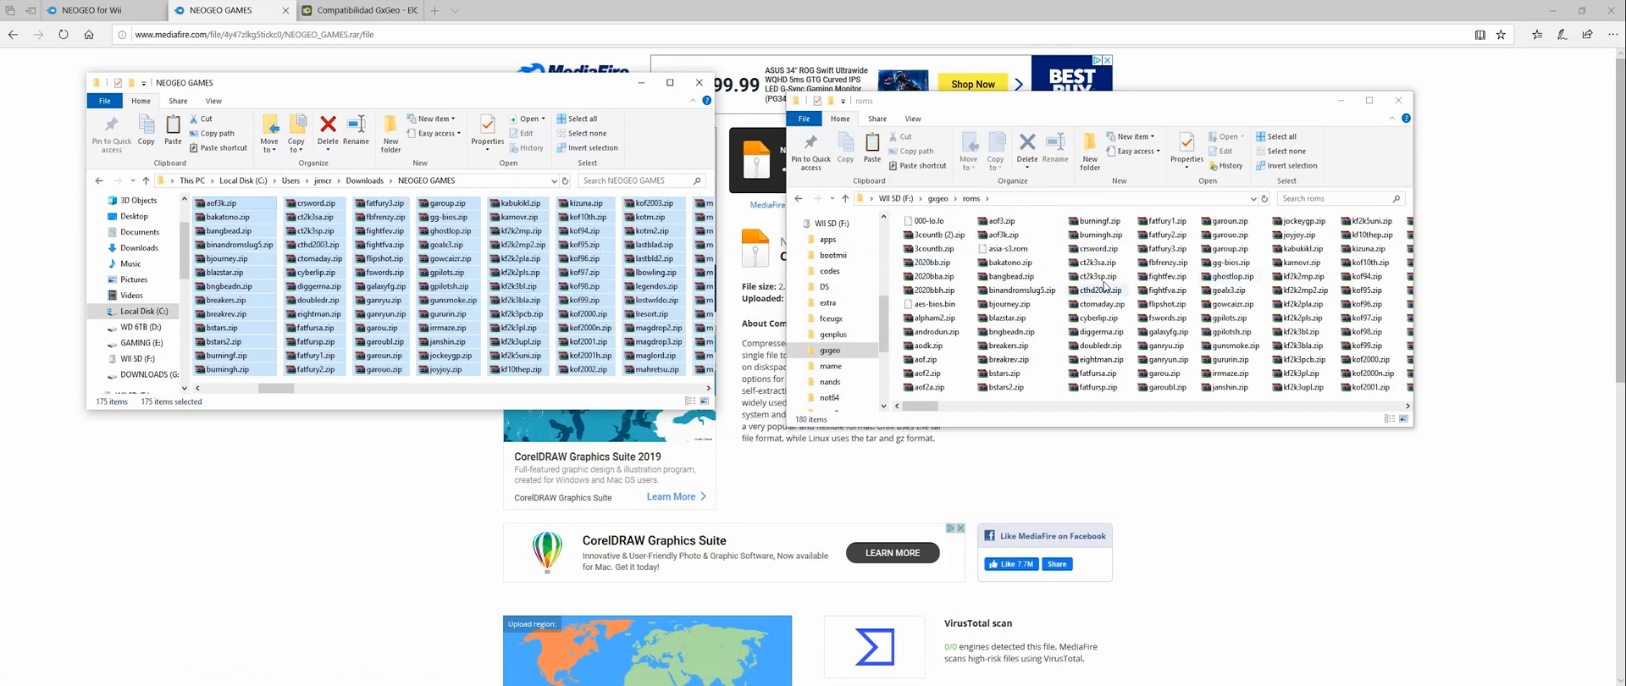
click(1006, 263)
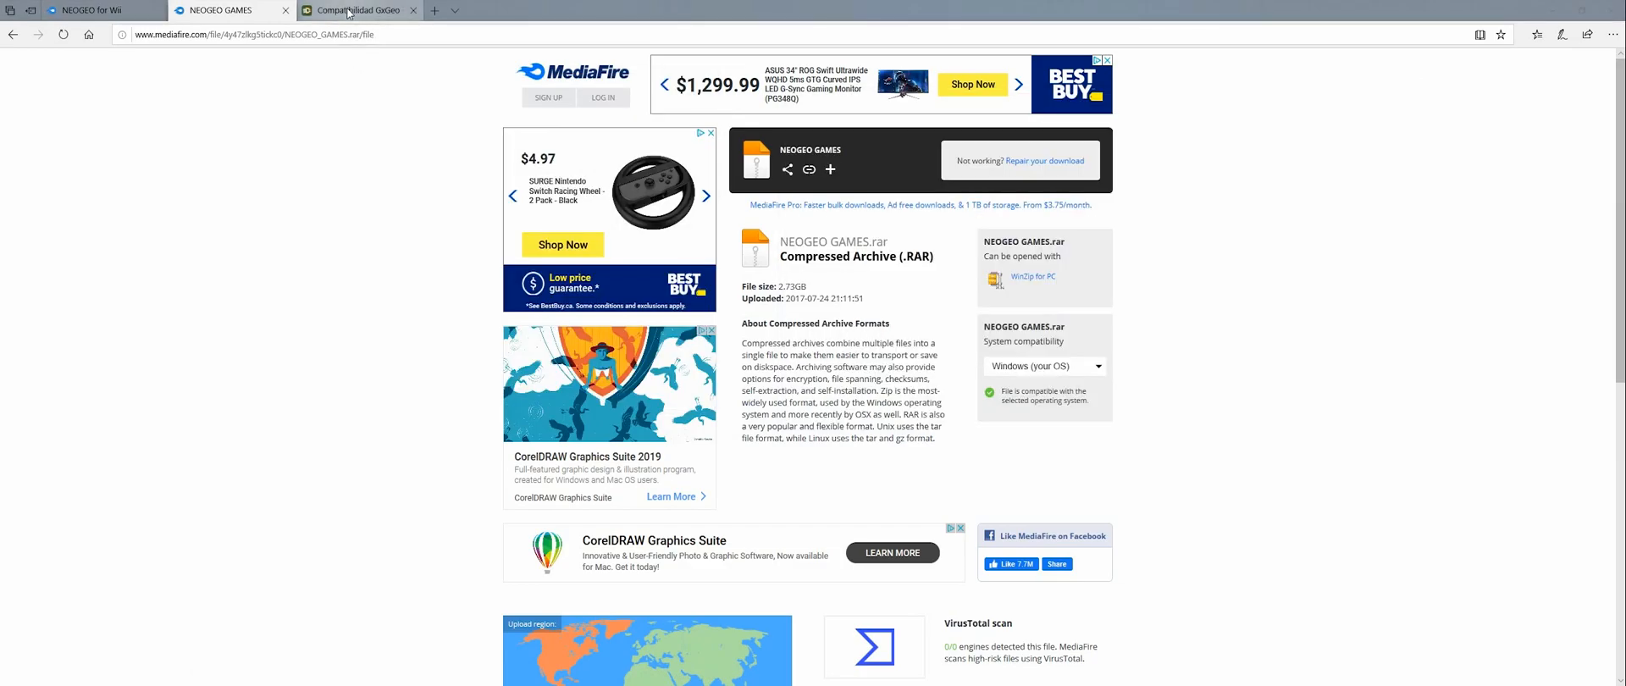
Open the Compatibilidad GxGeo wiki page and scroll through its Neo Geo compatibility table
click(358, 11)
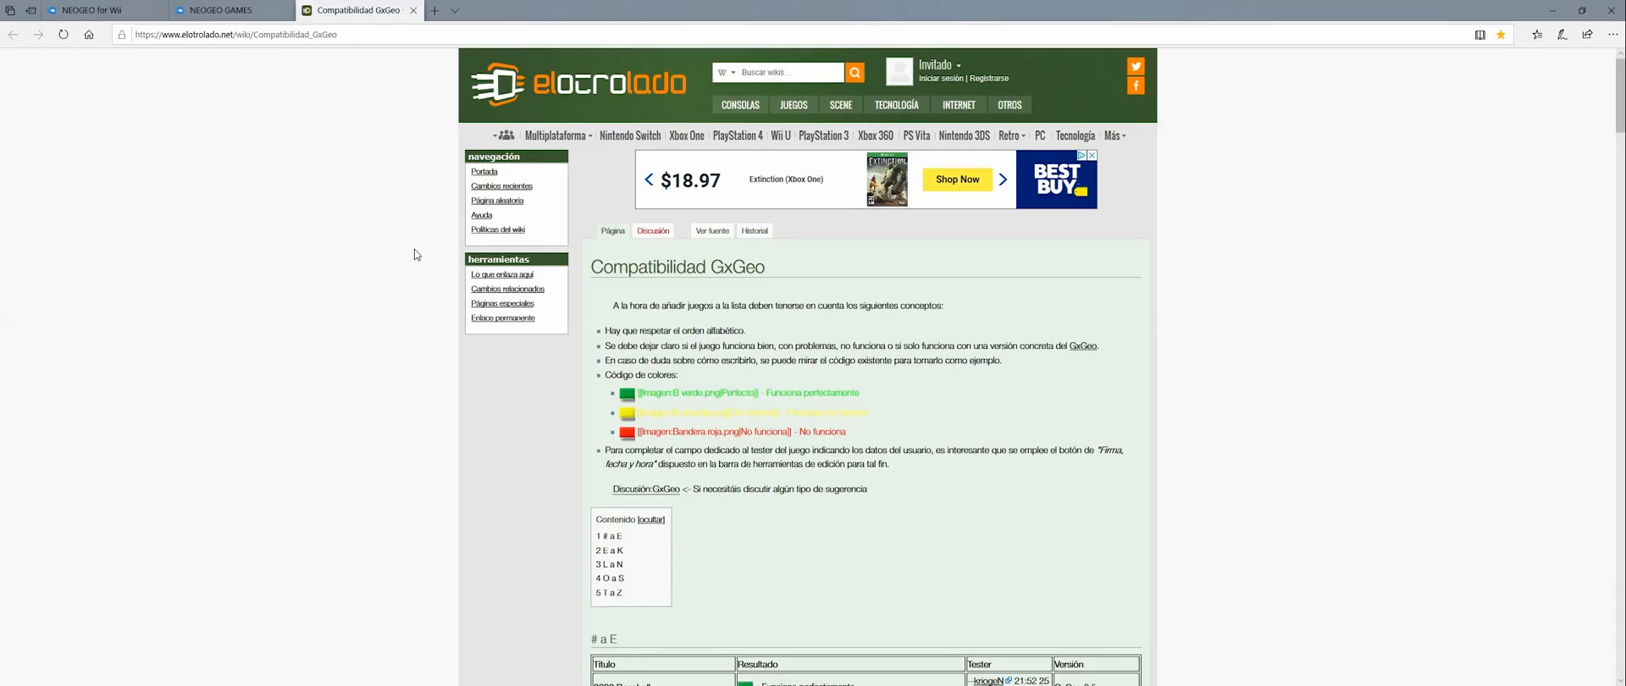
drag(619, 329, 712, 329)
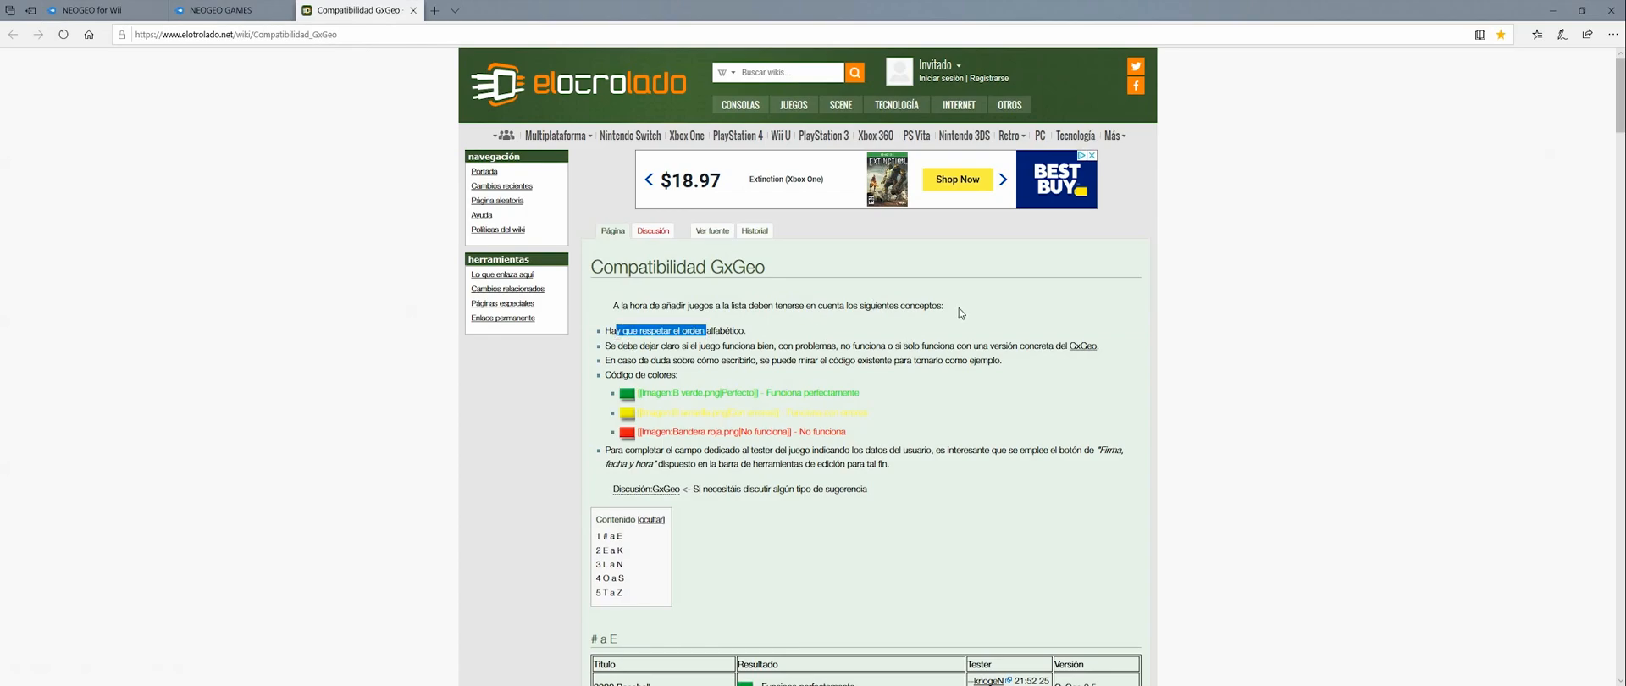
scroll(down, 3)
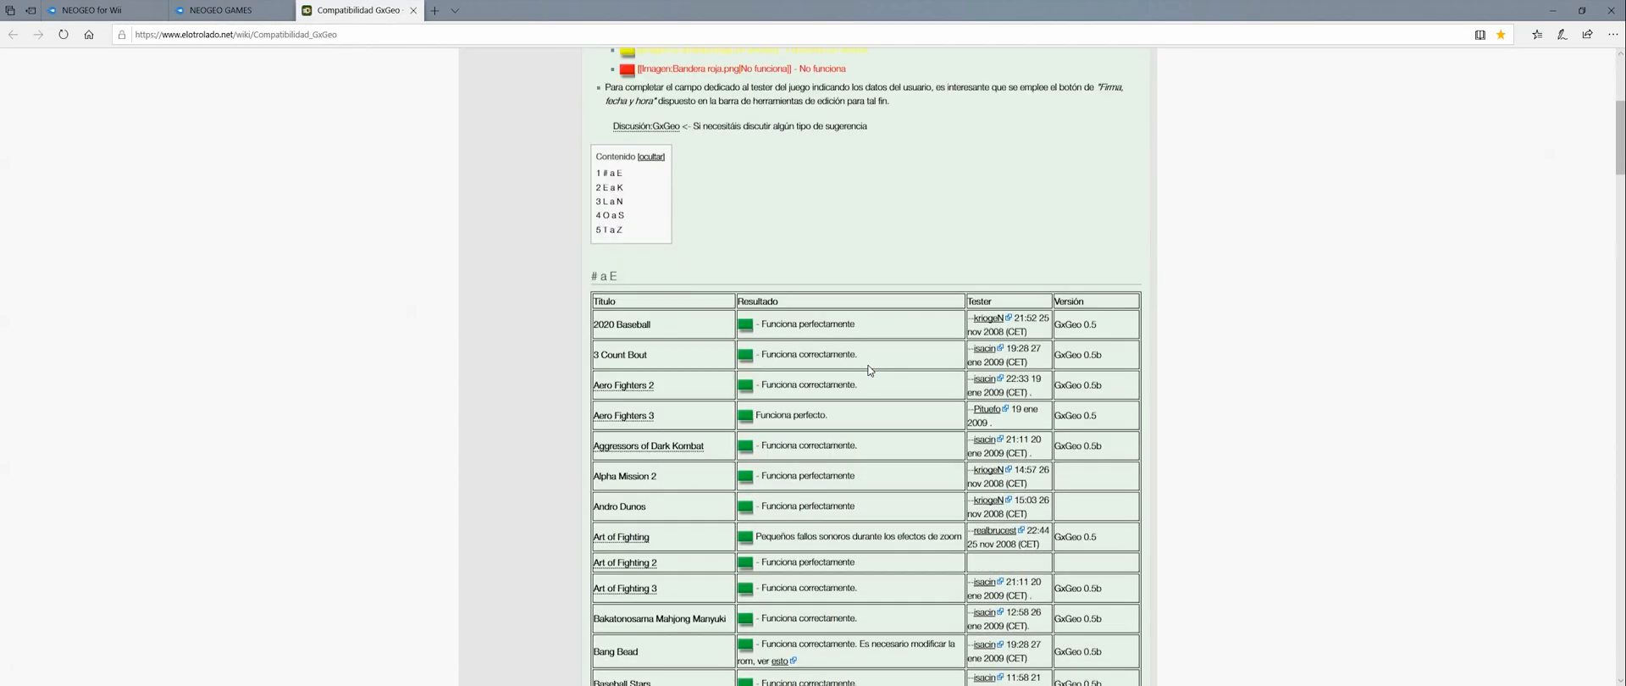
scroll(down, 3)
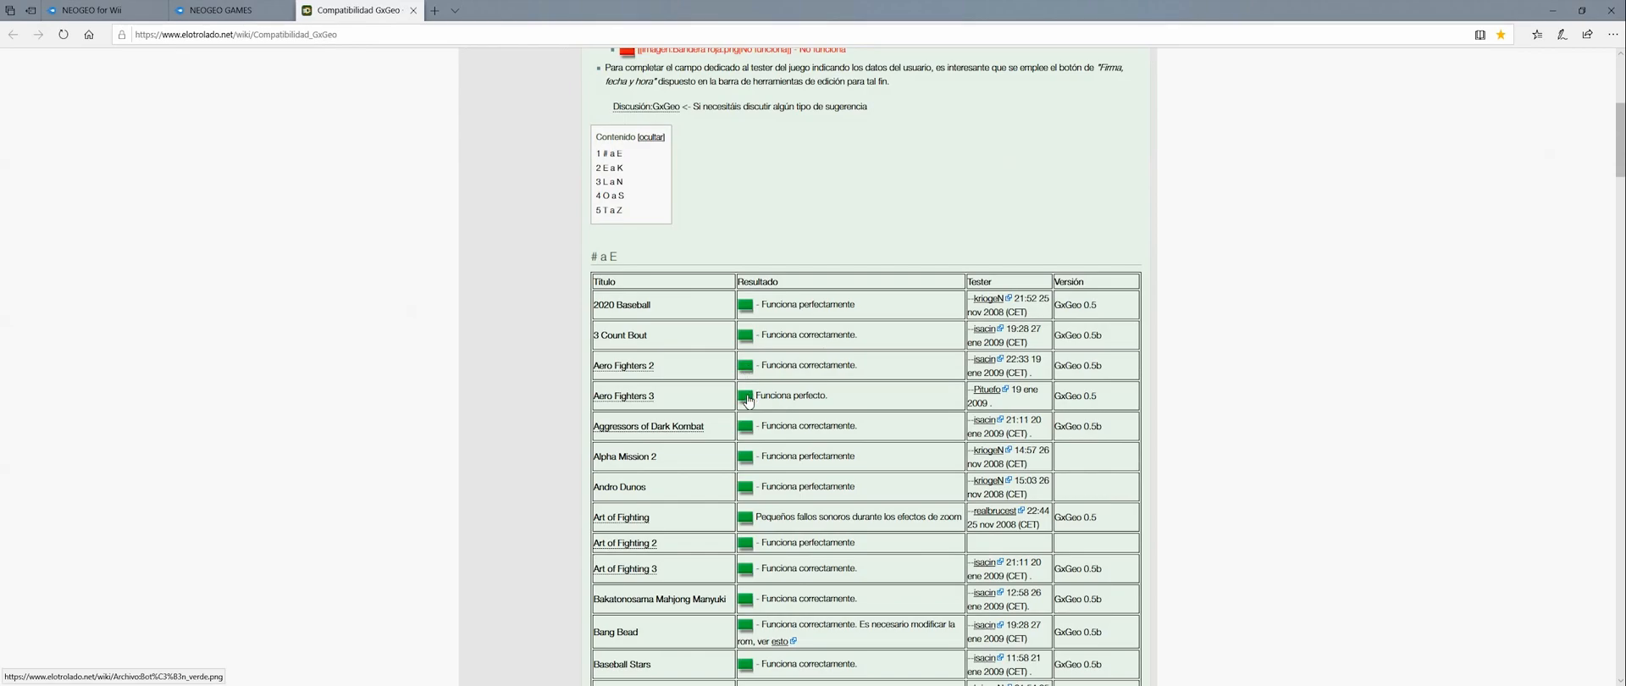
scroll(down, 3)
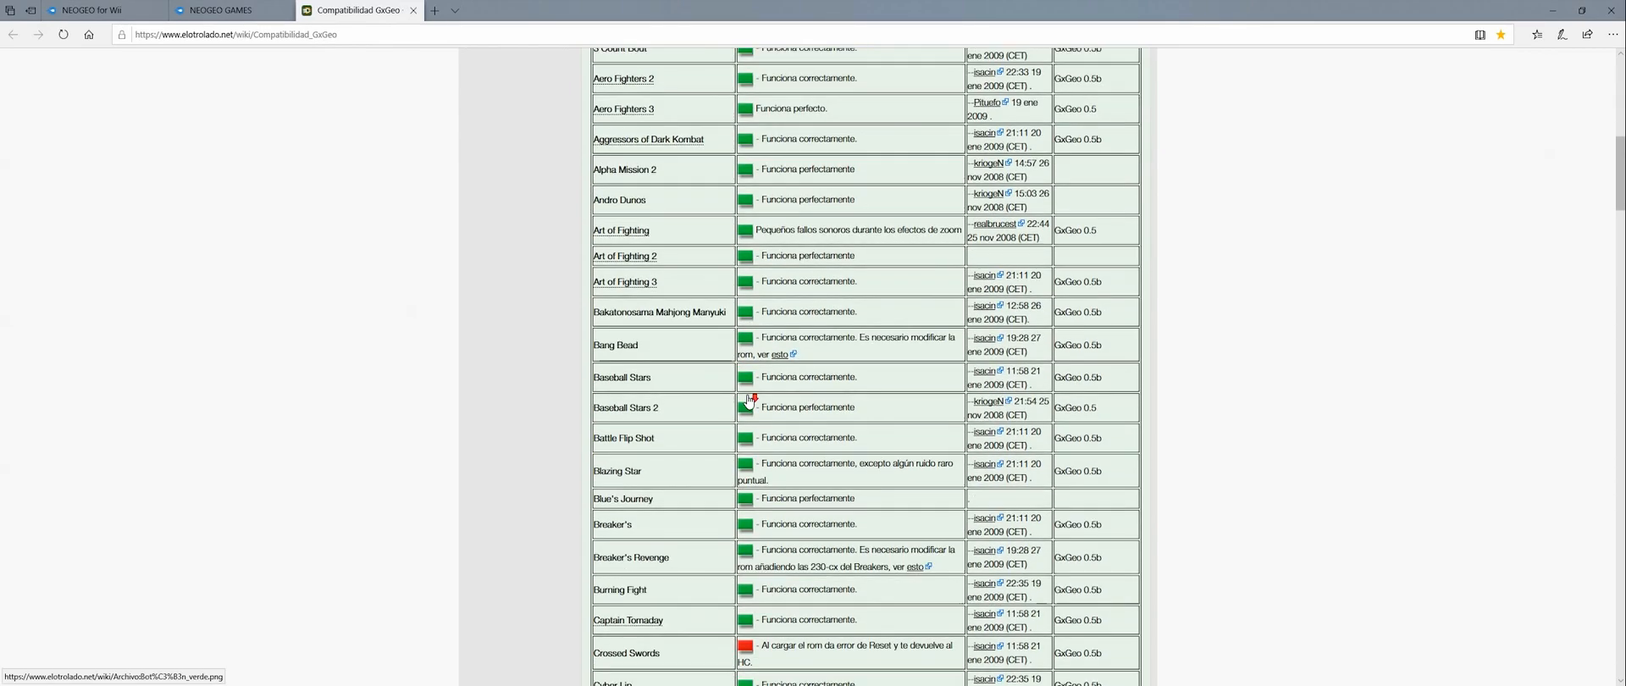
scroll(down, 3)
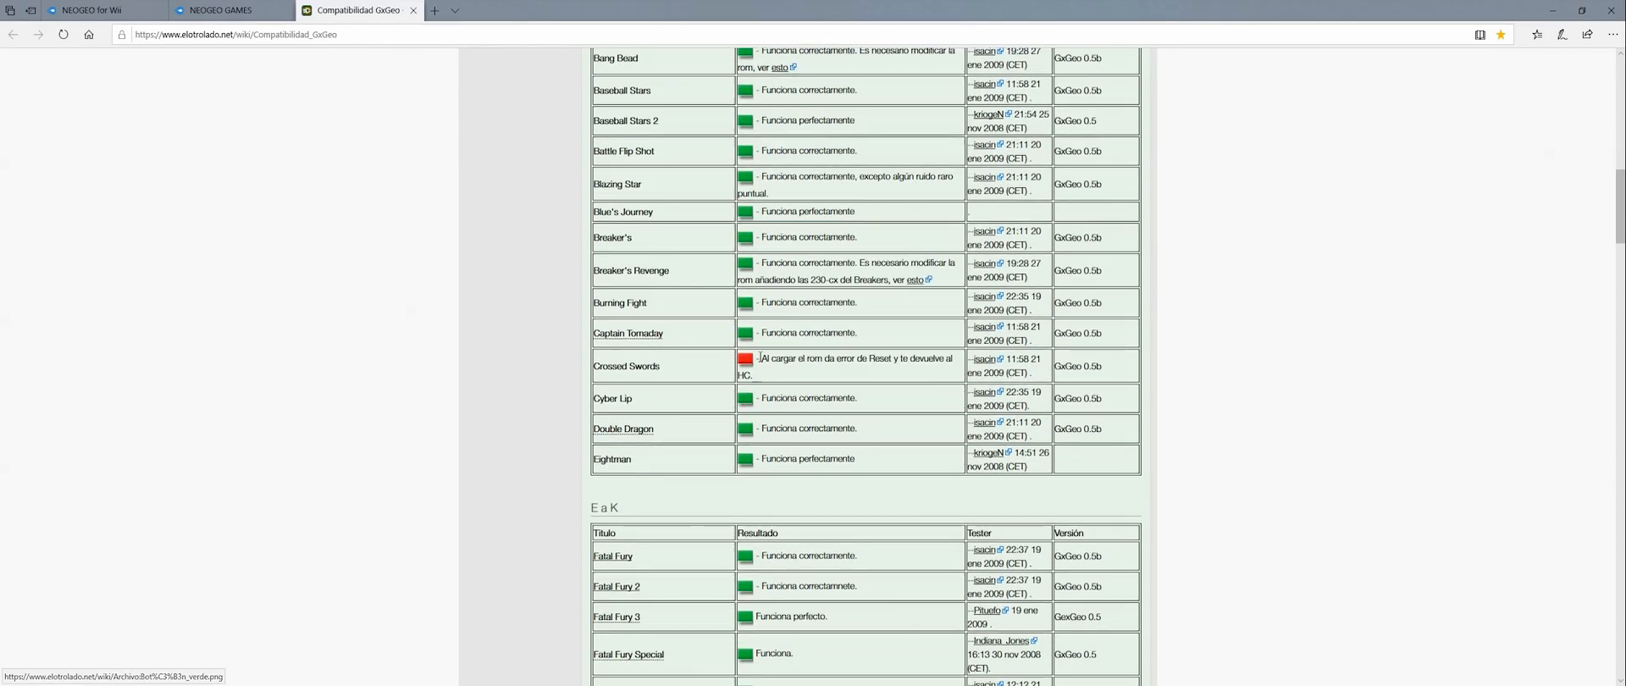
scroll(down, 3)
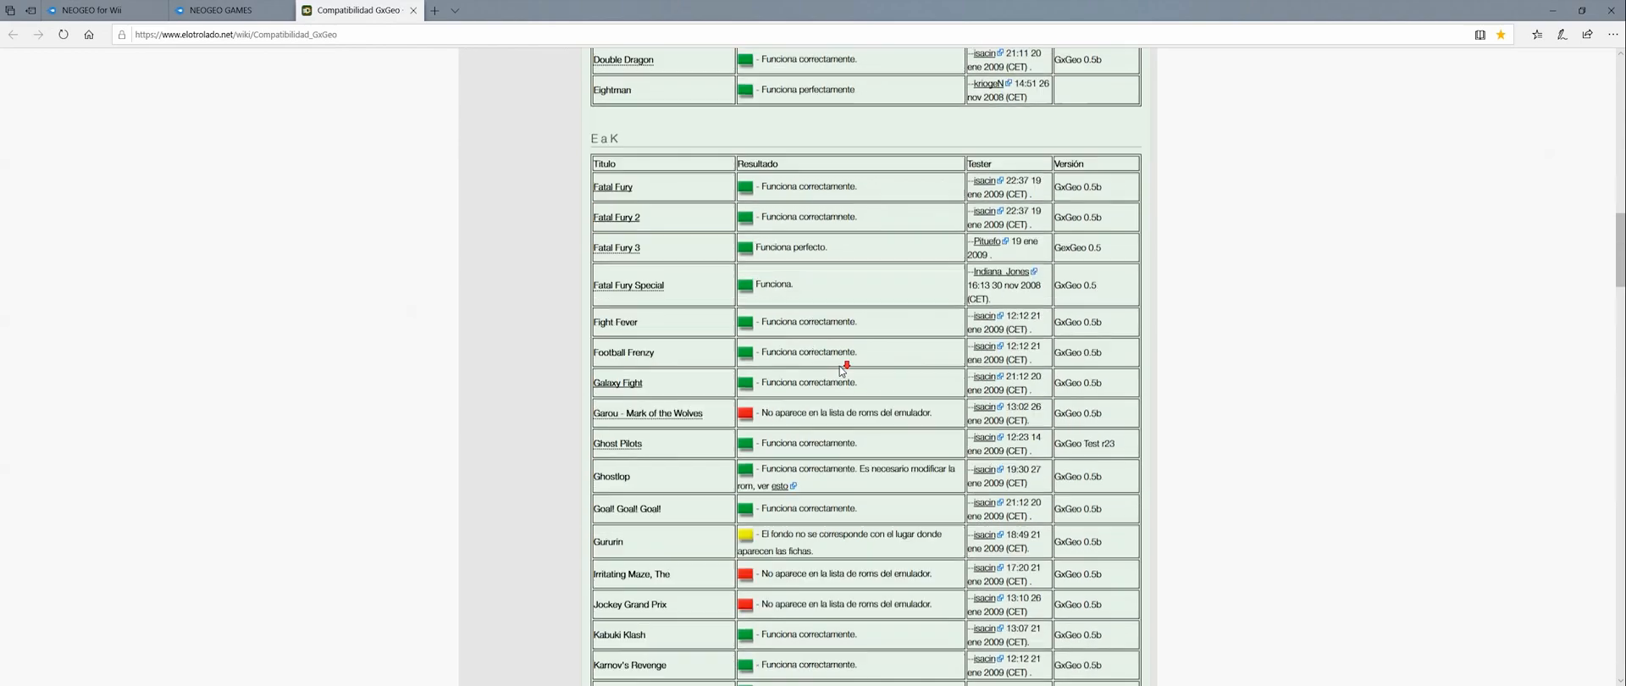
scroll(down, 3)
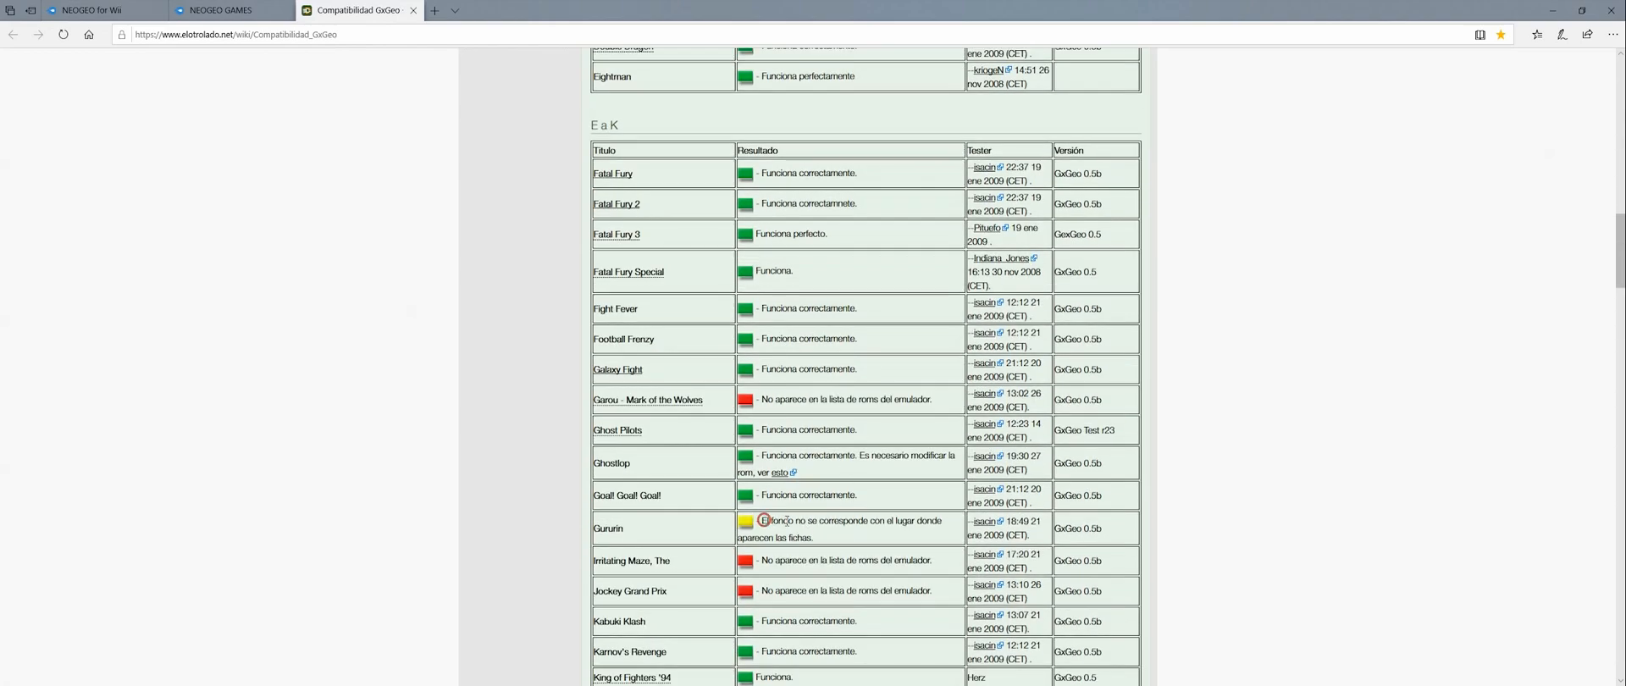
scroll(up, 3)
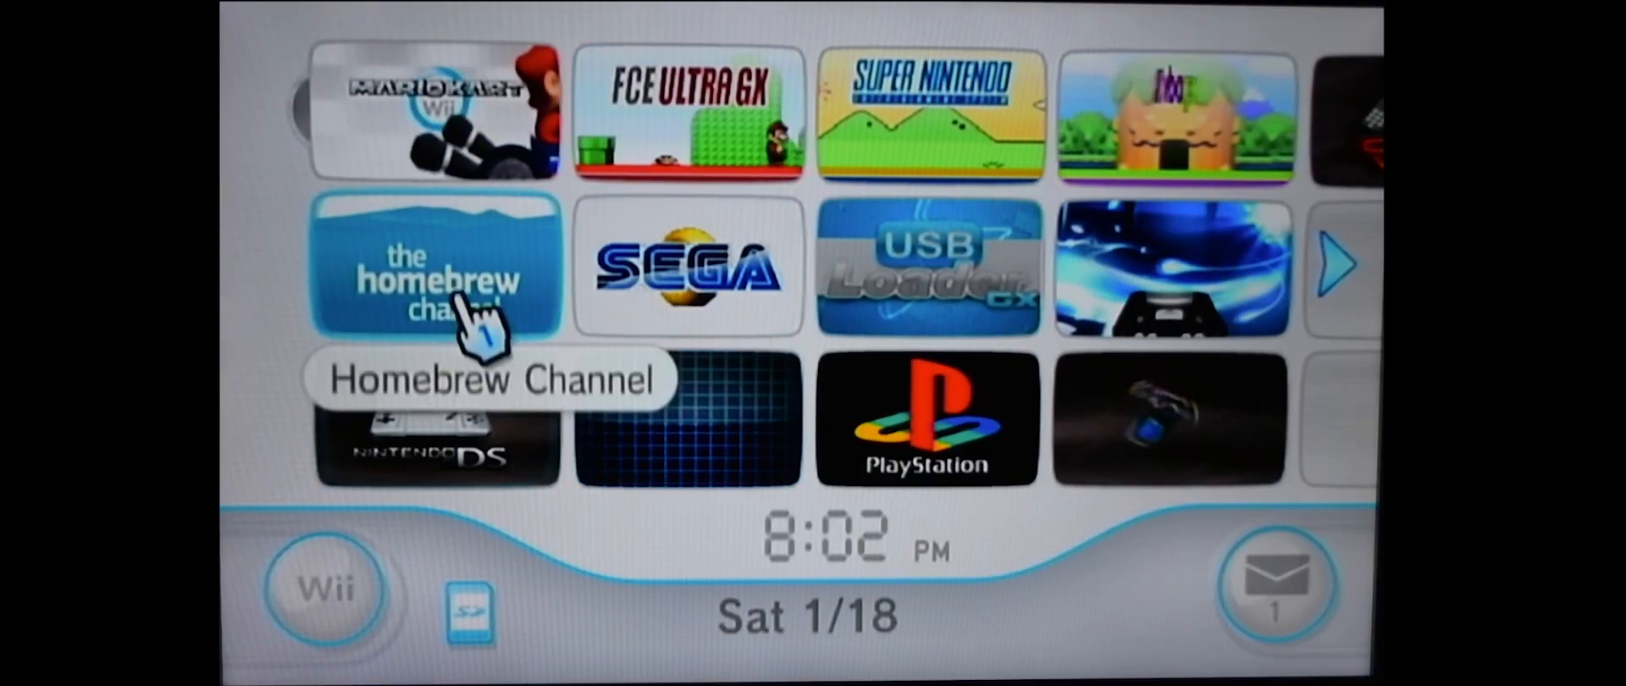
Launch Multi-Mod Manager from the Homebrew Channel, load IOS249, and return to its menu
click(435, 271)
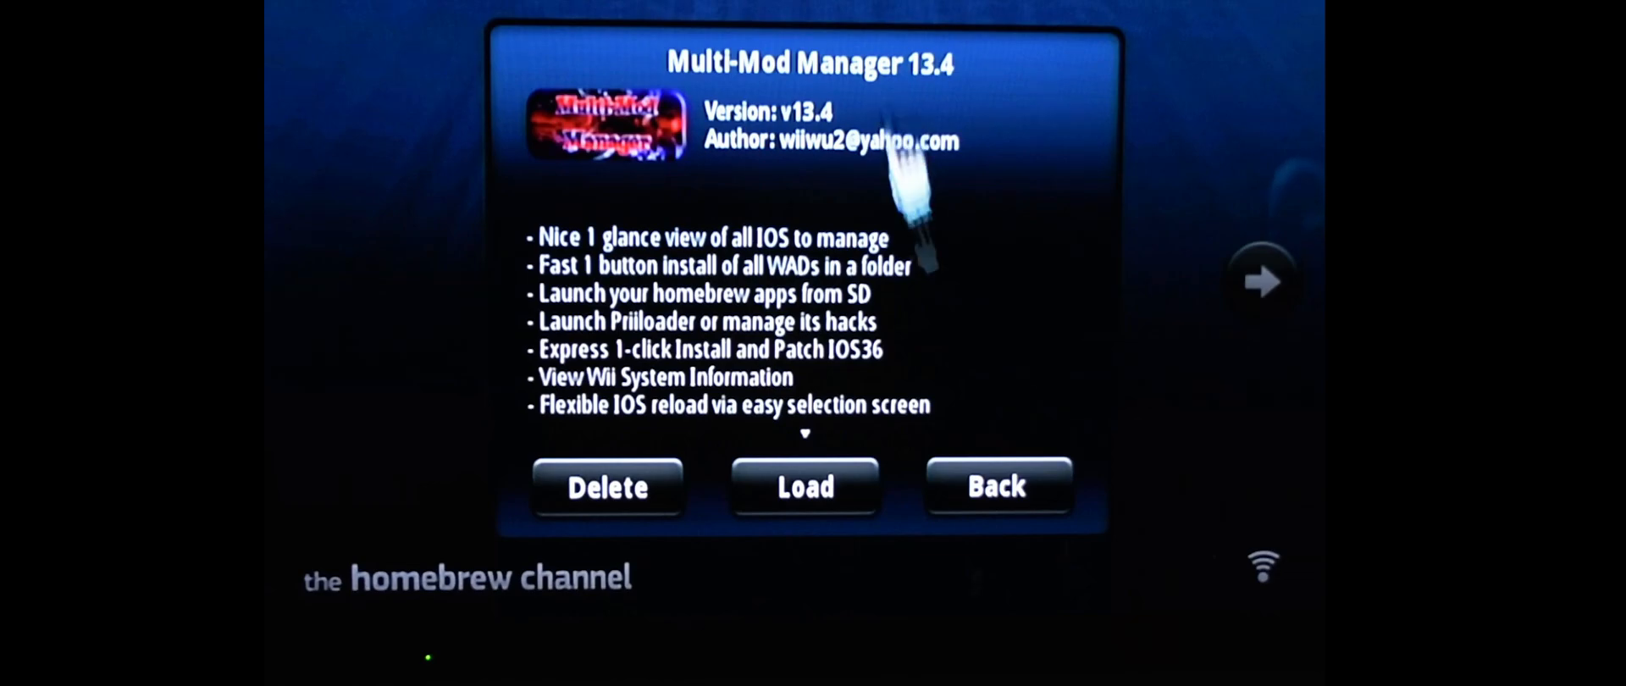
click(998, 487)
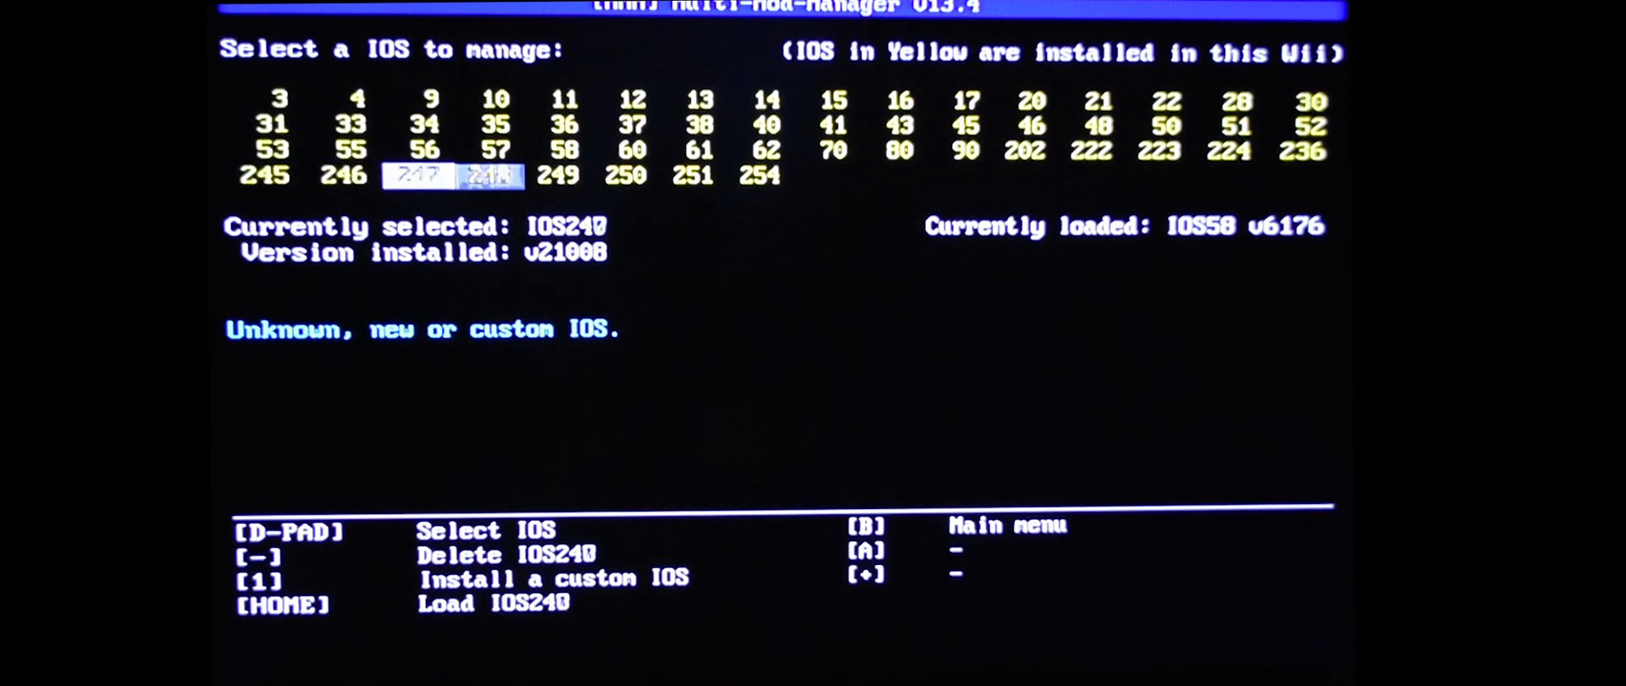
key(Right)
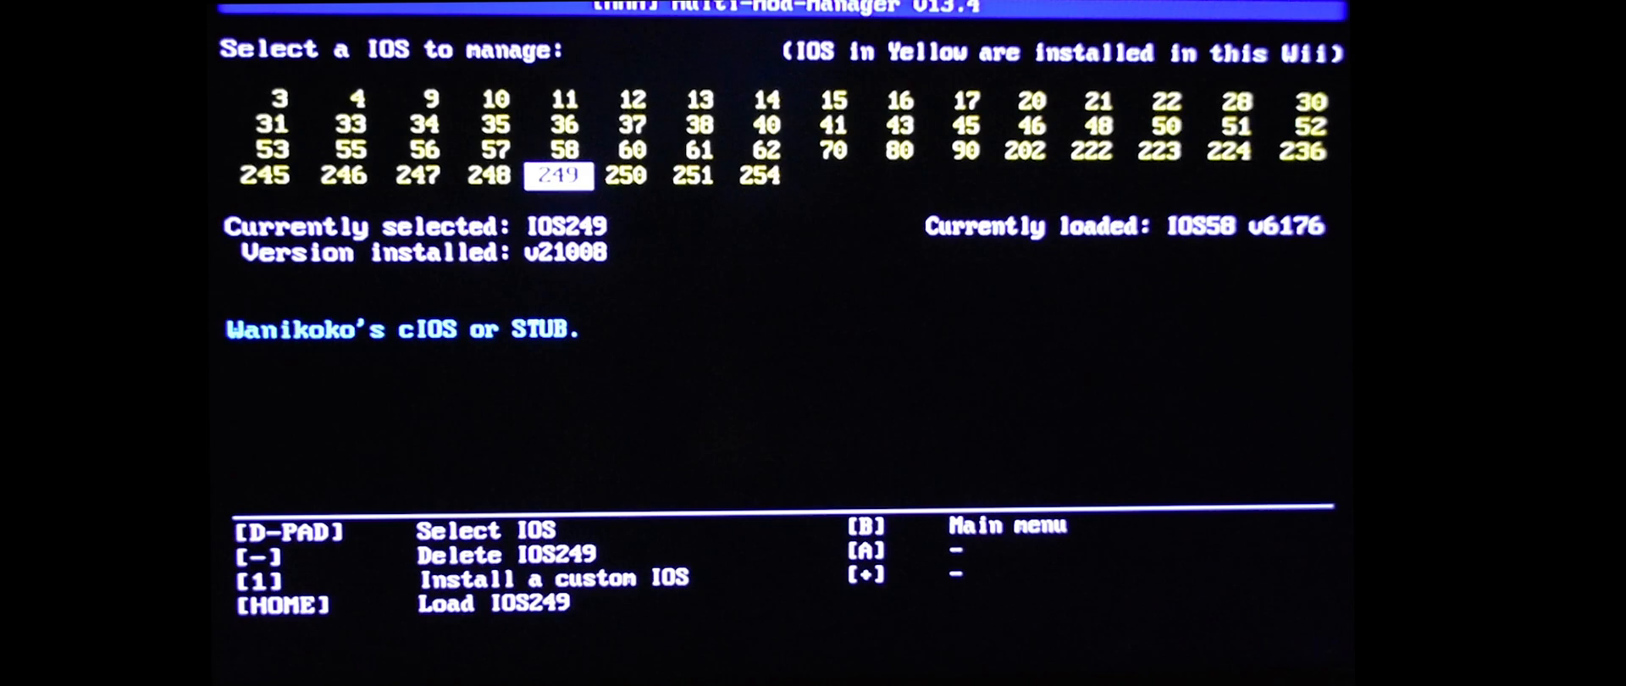
key(HOME)
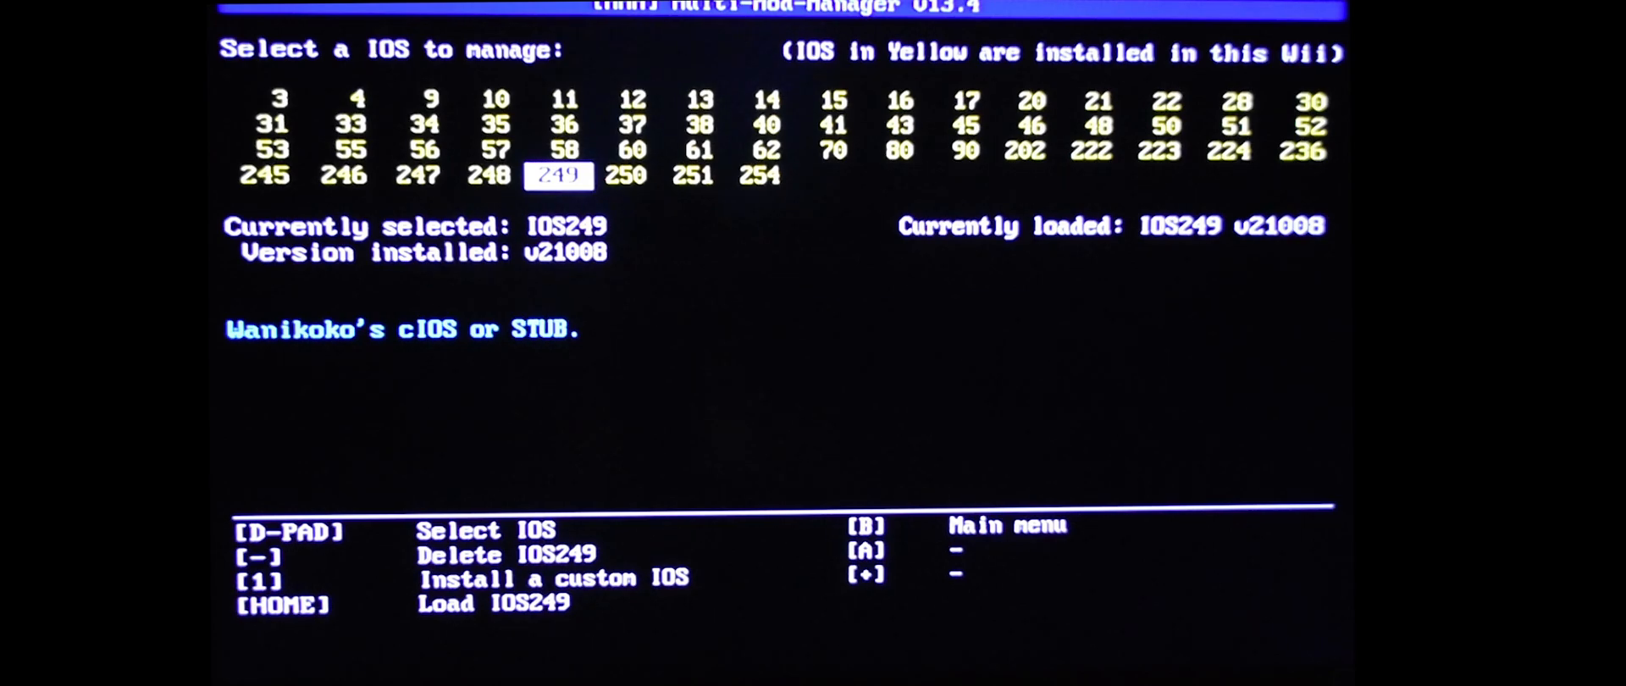
key(b)
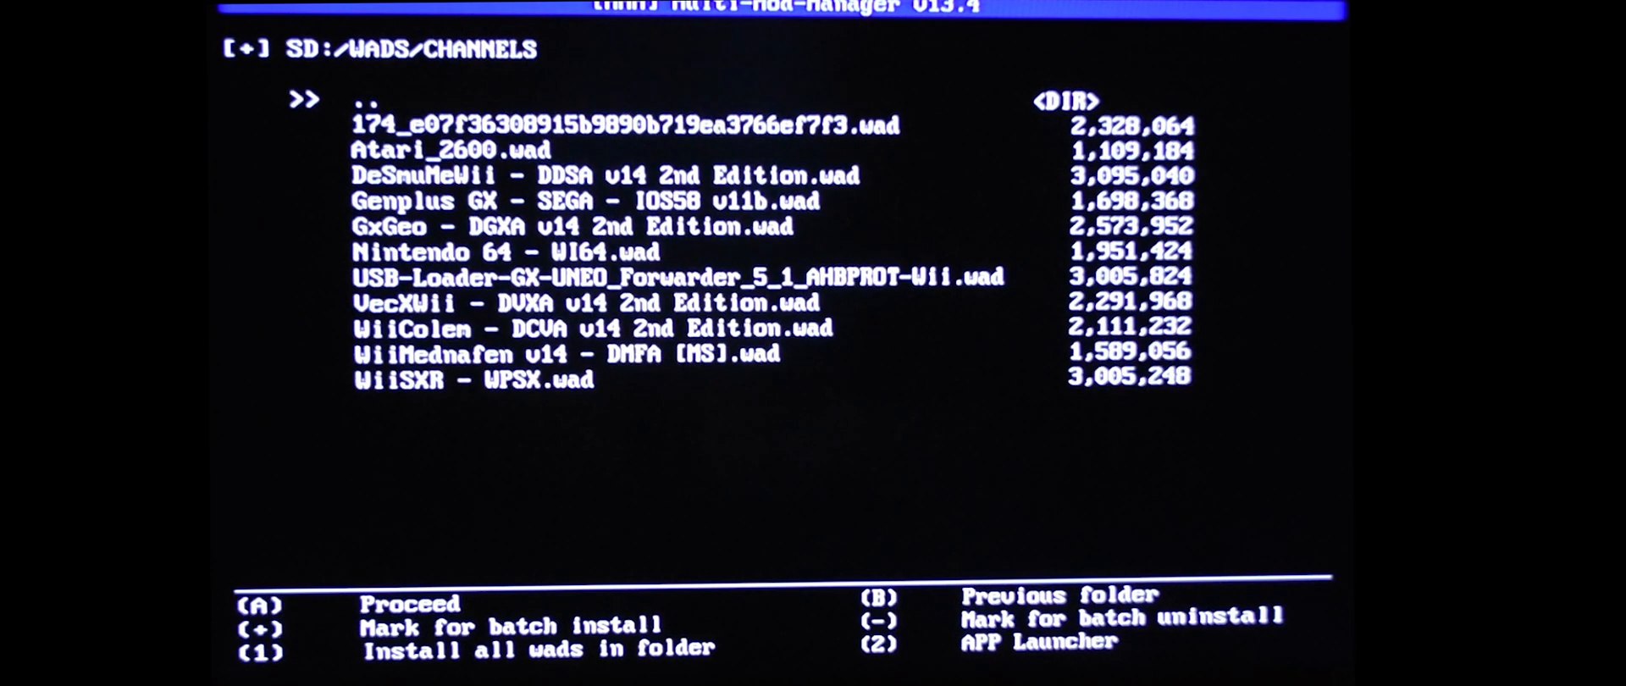
Install the GxGeo DGXA WAD from SD:/WADS/CHANNELS and exit to the Wii System Menu
key(down)
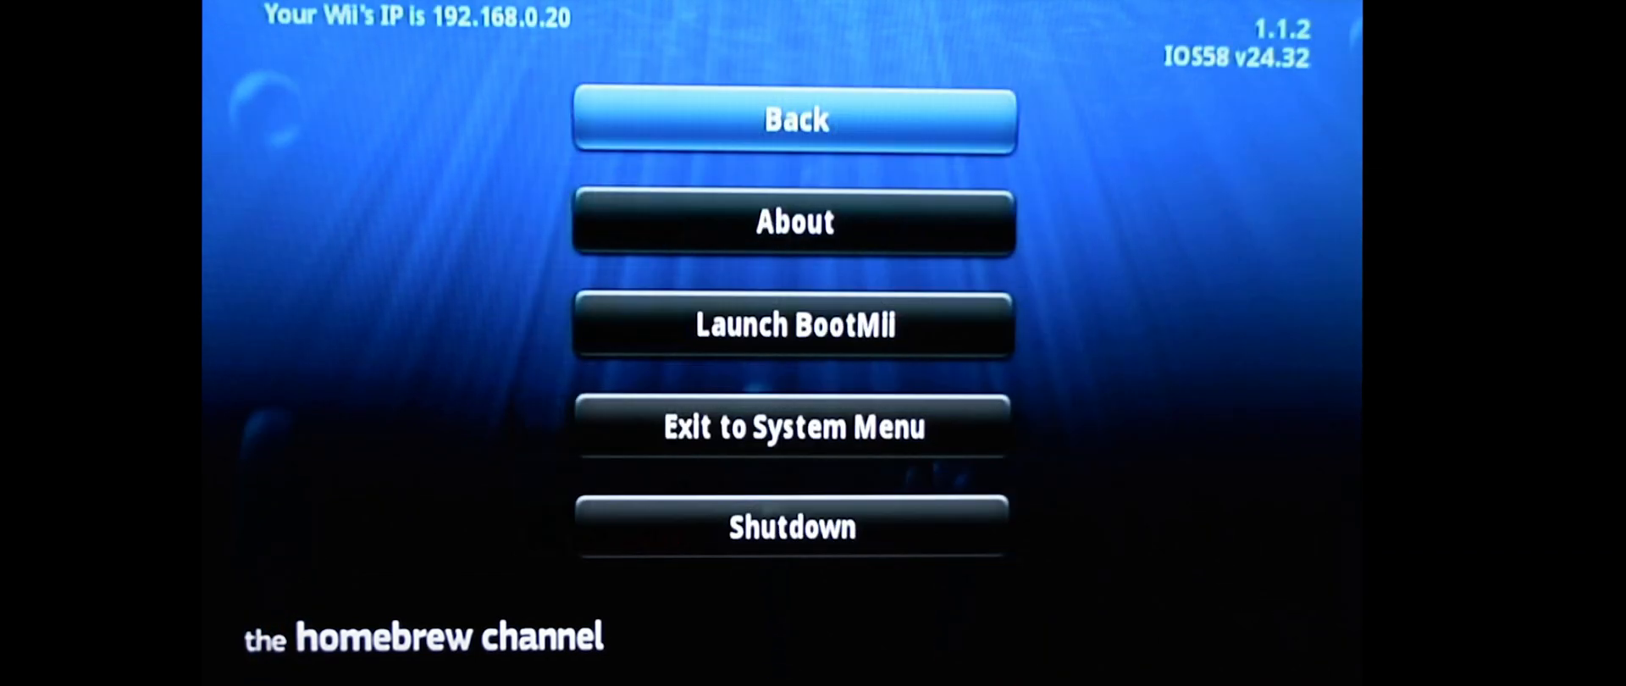
mouse_move(796, 427)
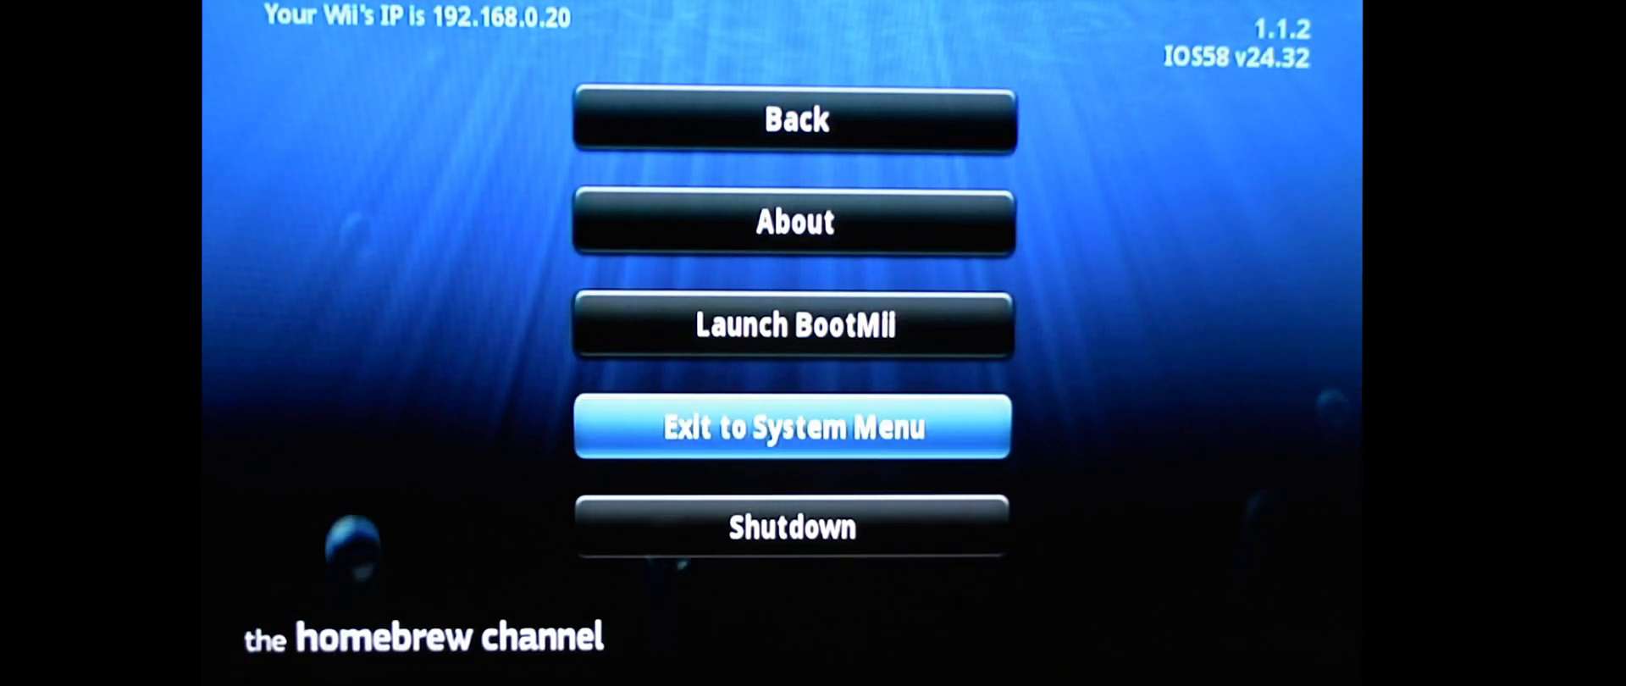
click(792, 426)
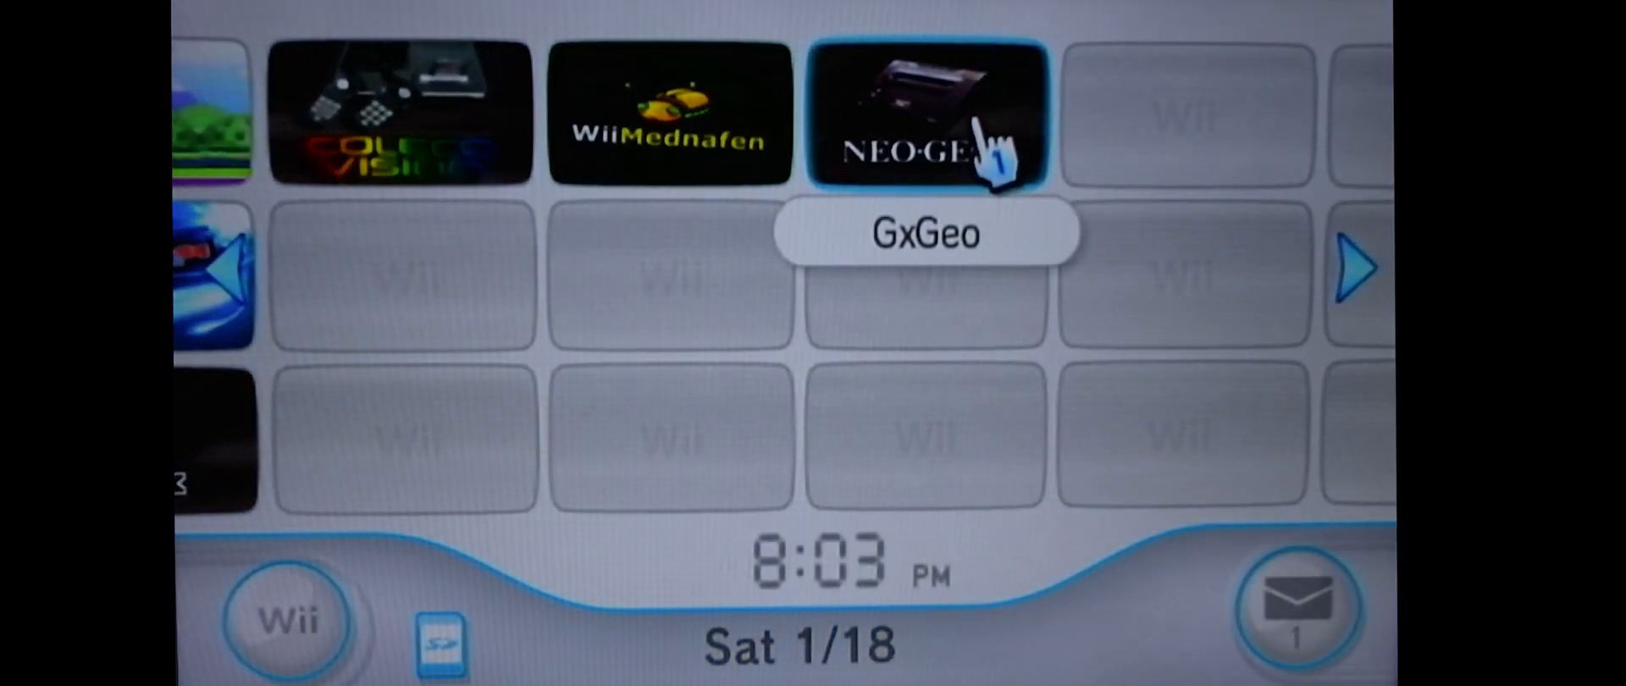
Launch the NEO-GEO GxGeo channel, start it, and scroll the romset list
click(925, 110)
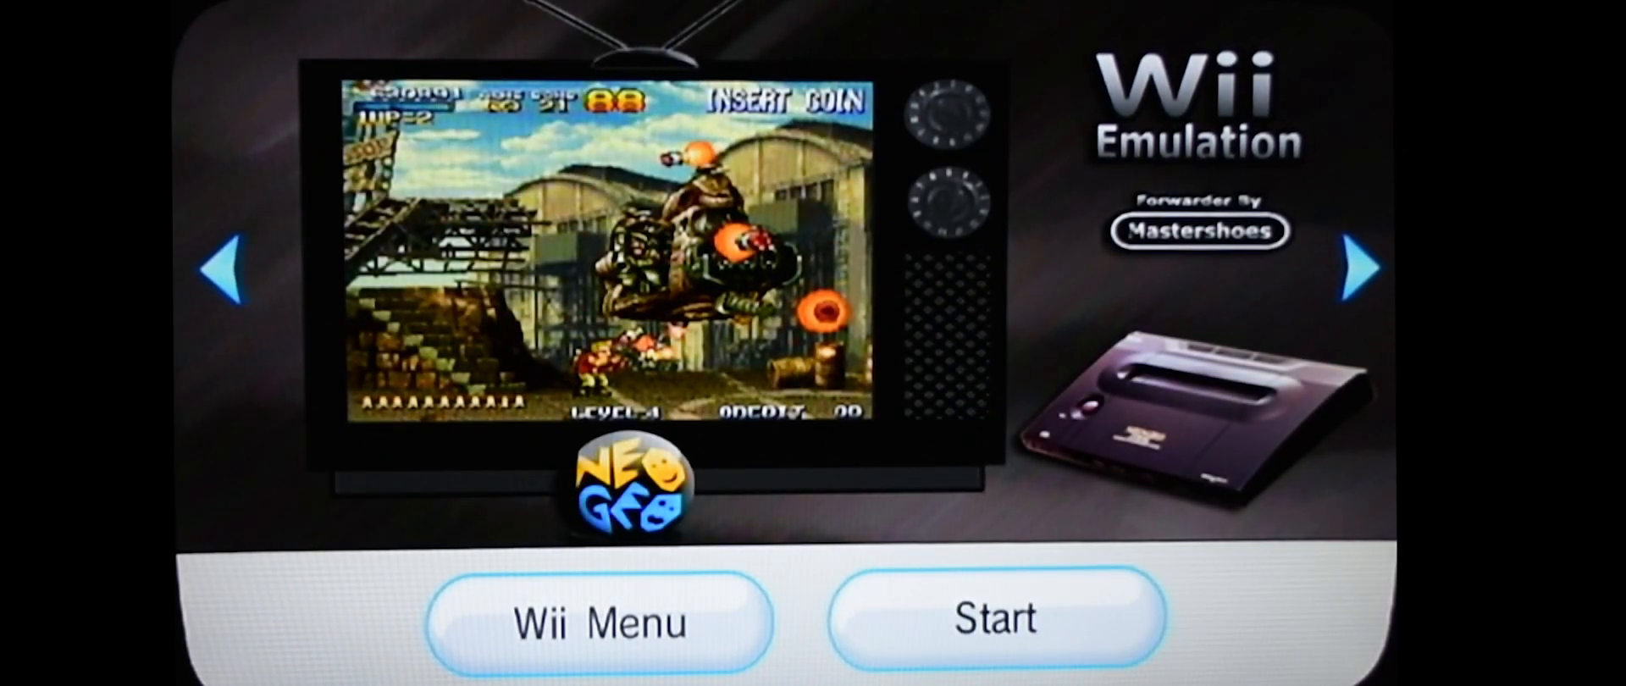
click(994, 616)
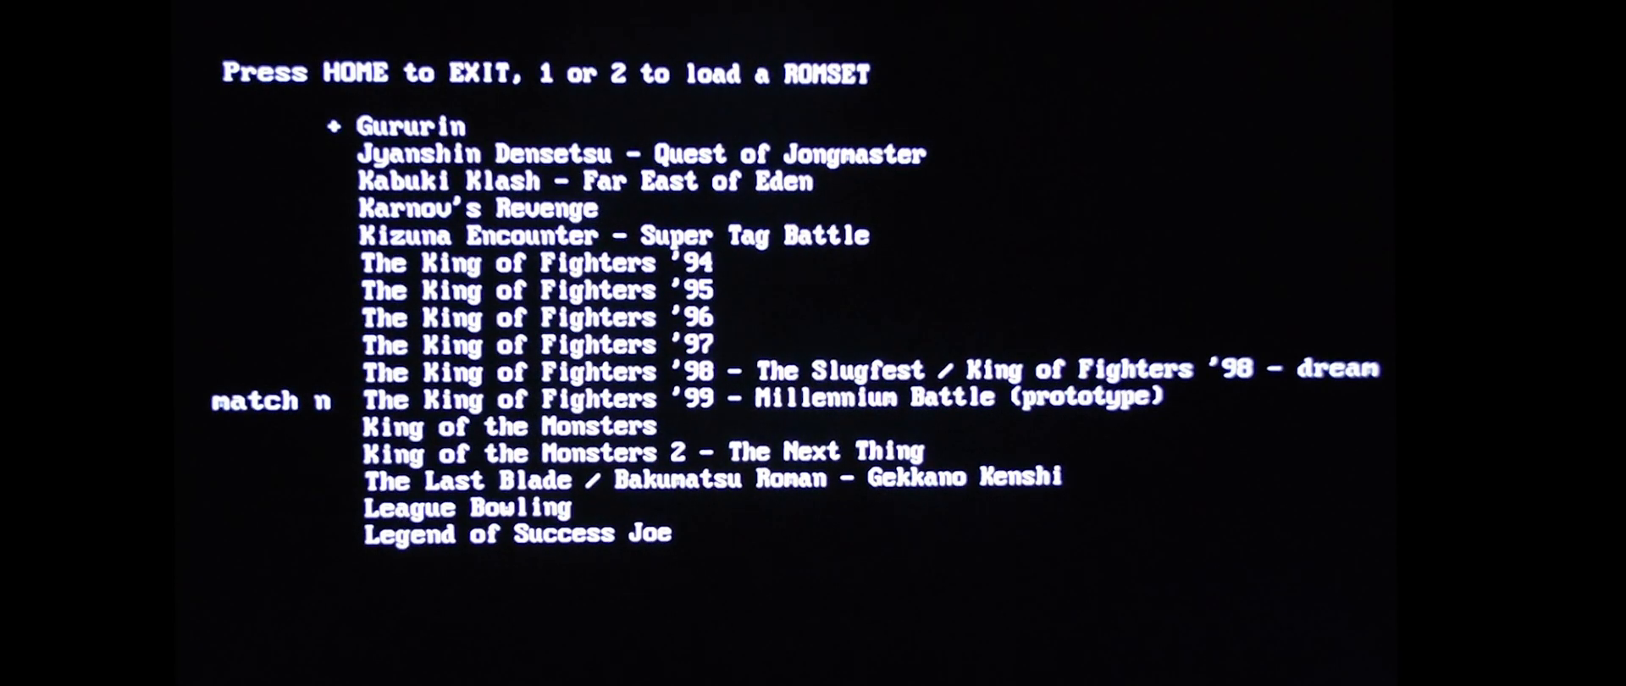
scroll(down, 3)
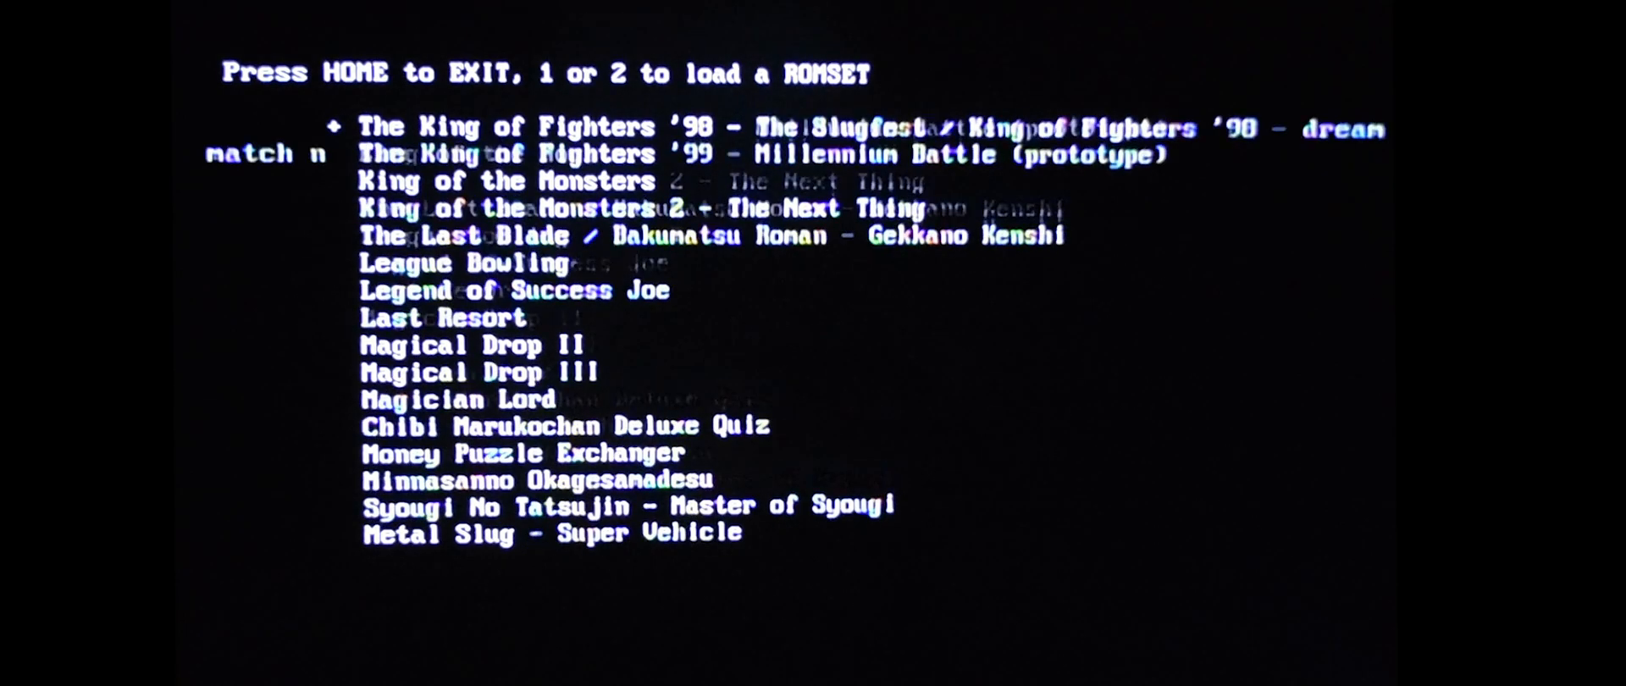